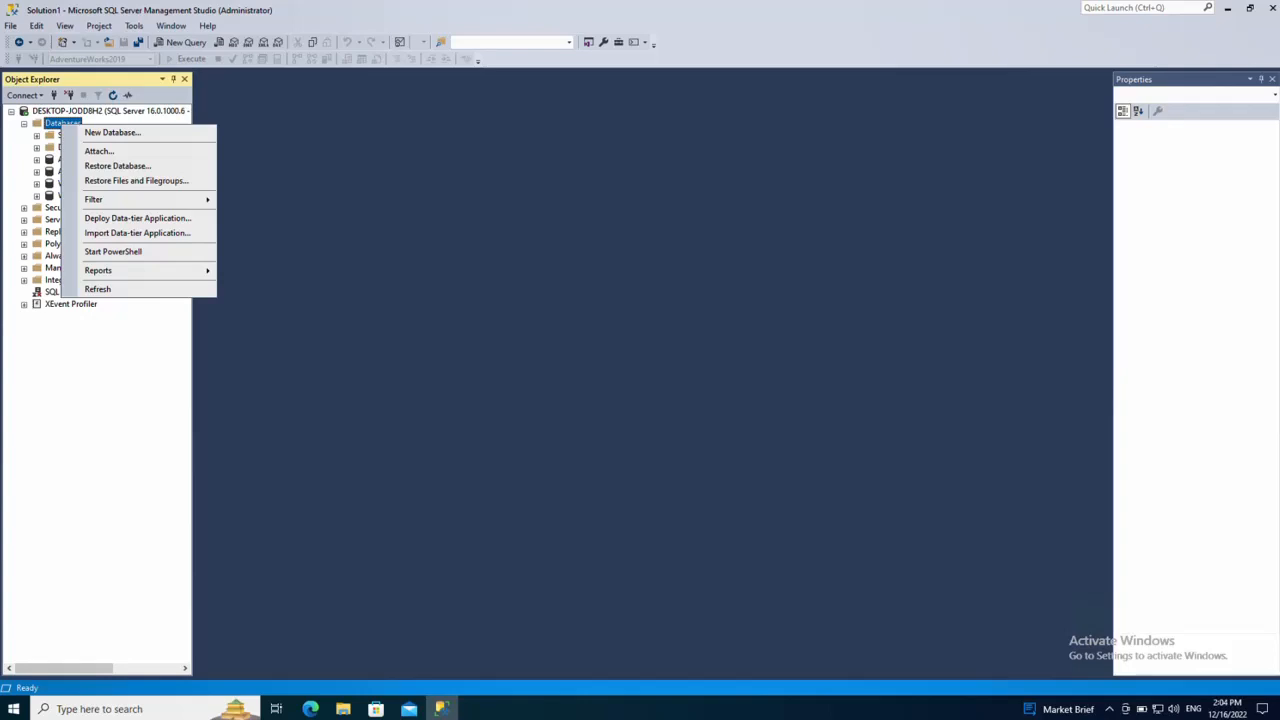
mouse_move(98, 270)
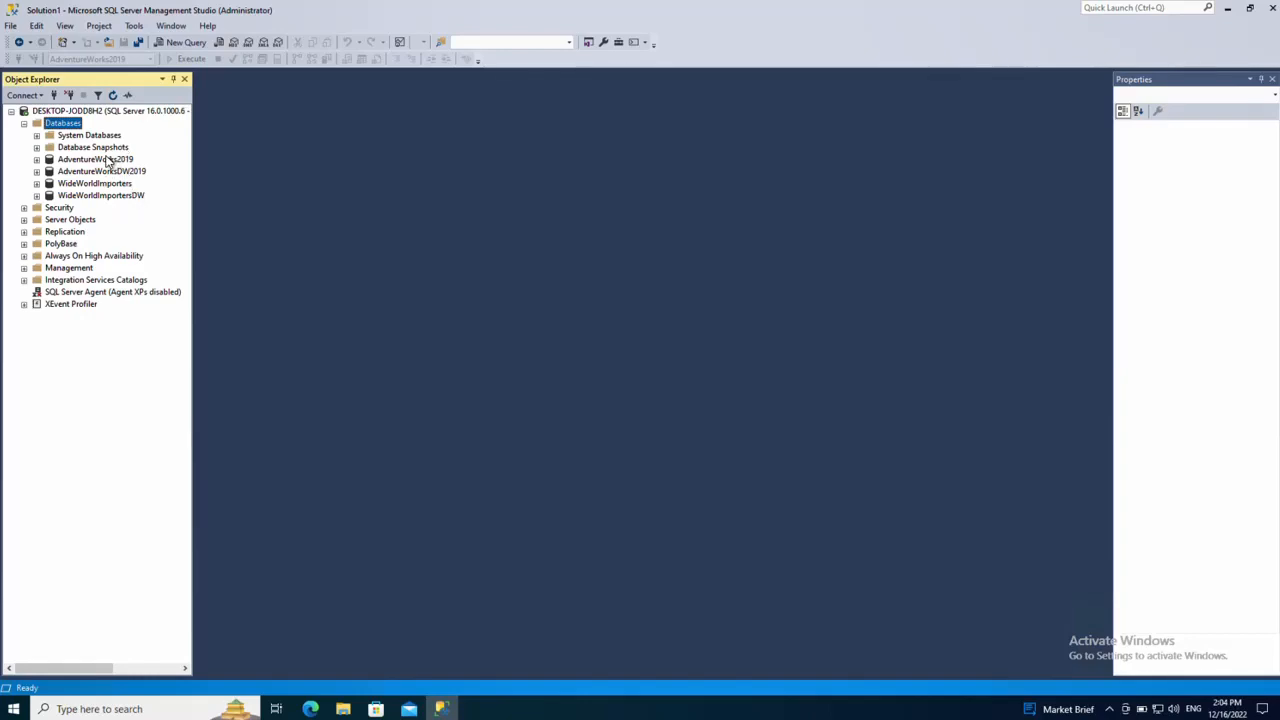
Add a new database named Demo from the Databases context menu and confirm it
right_click(62, 122)
type("De")
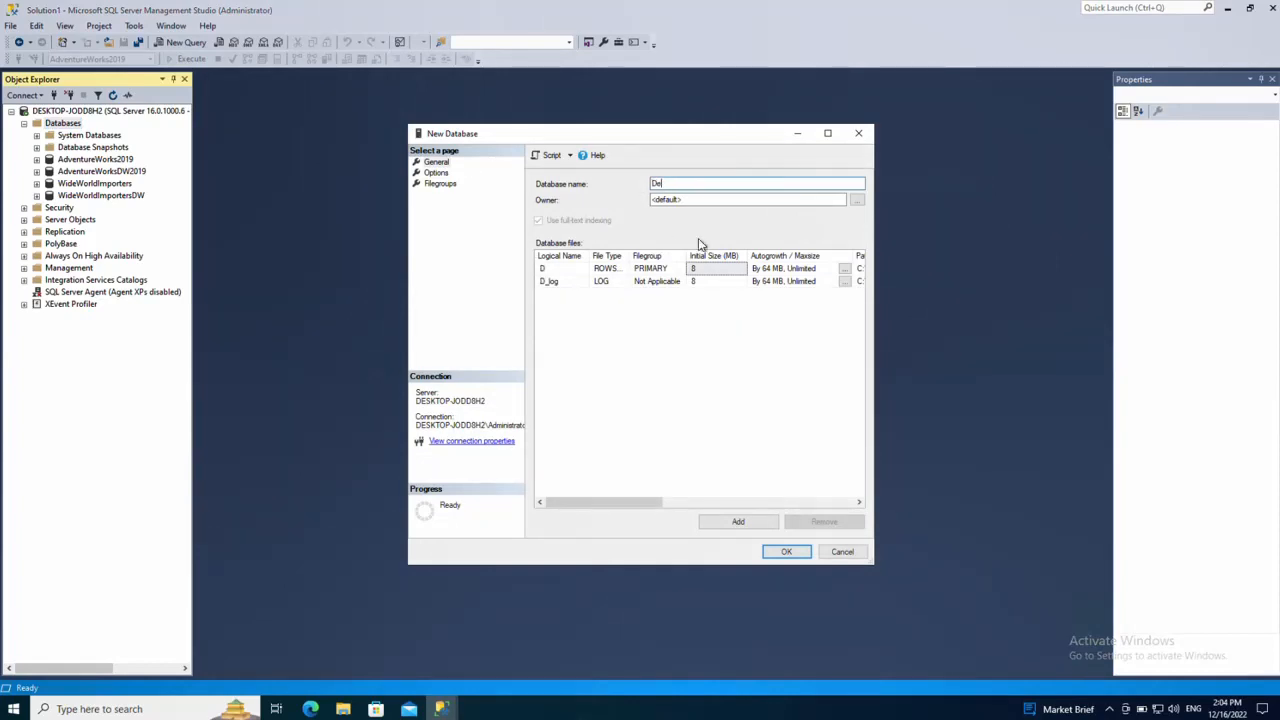
type("mo")
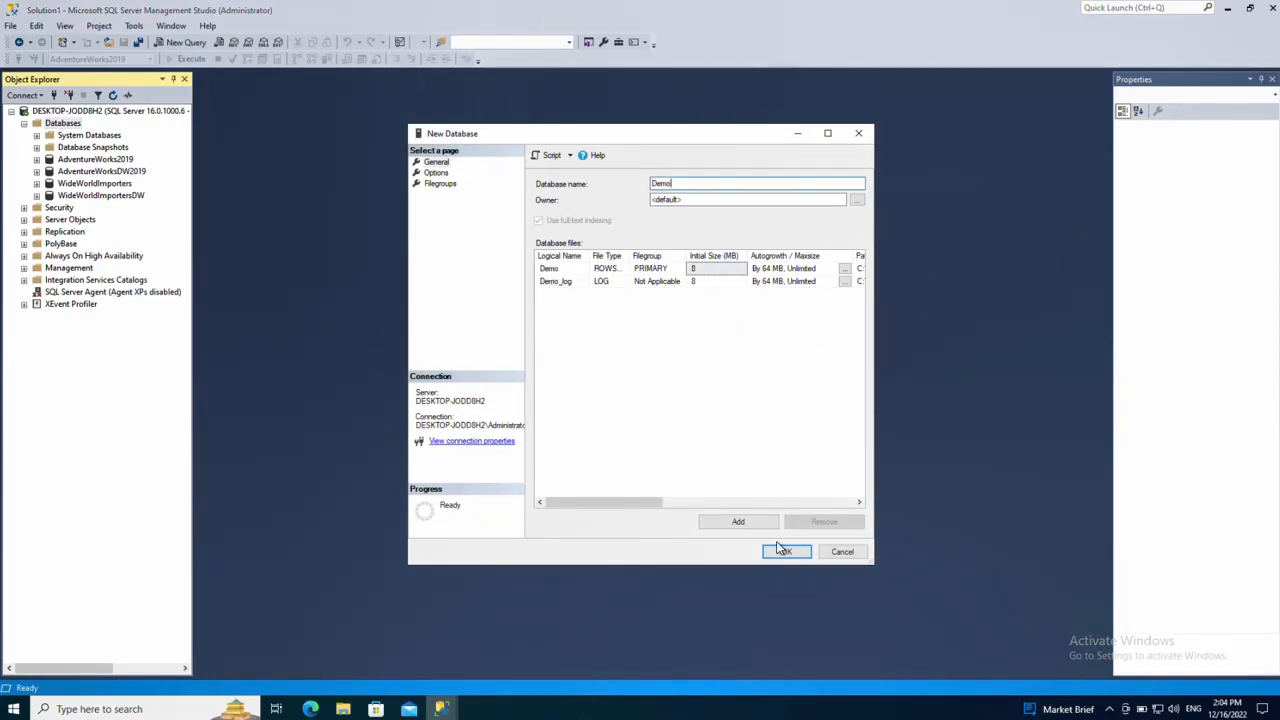
left_click(786, 551)
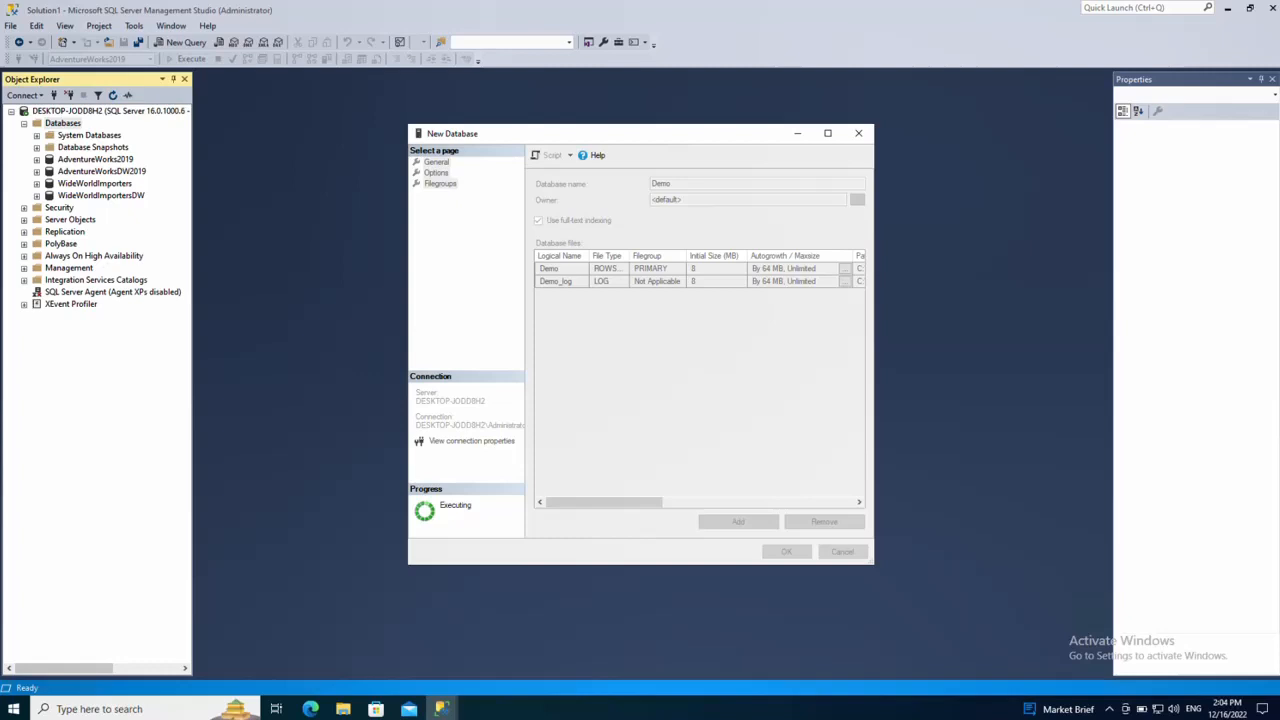
Expand the AdventureWorks2019 and Demo databases in Object Explorer
left_click(786, 551)
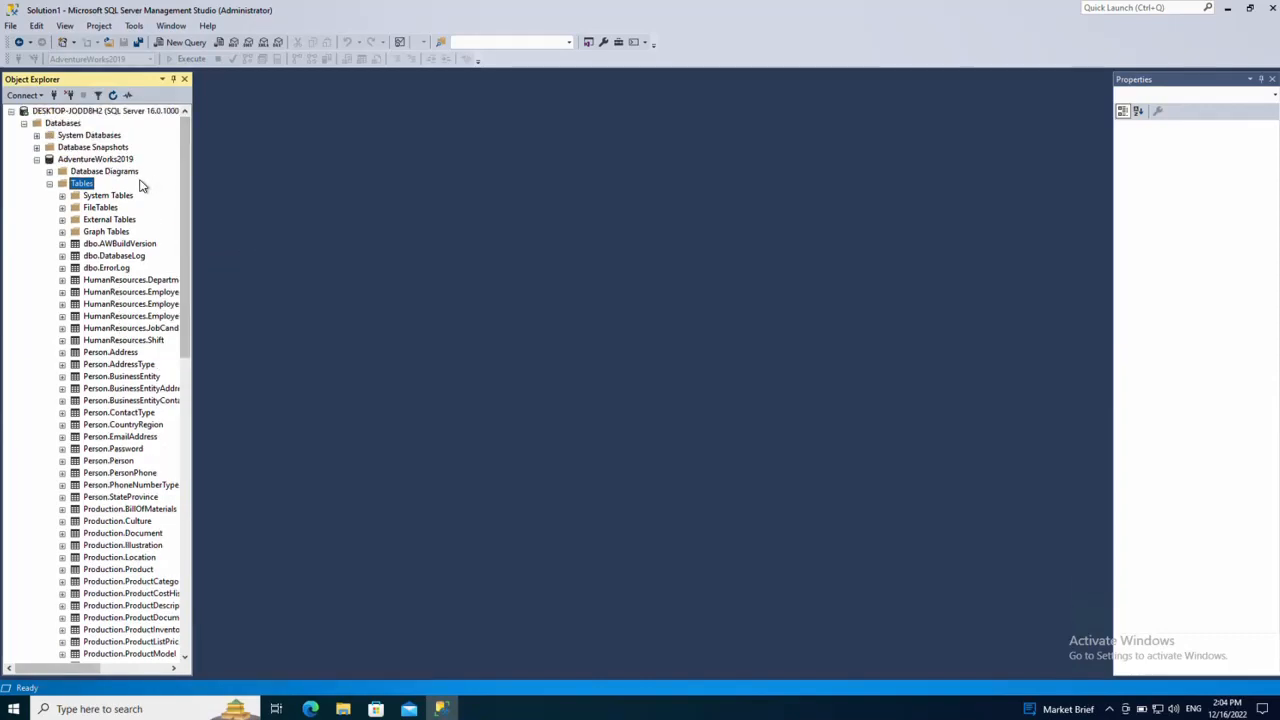
mouse_move(100, 165)
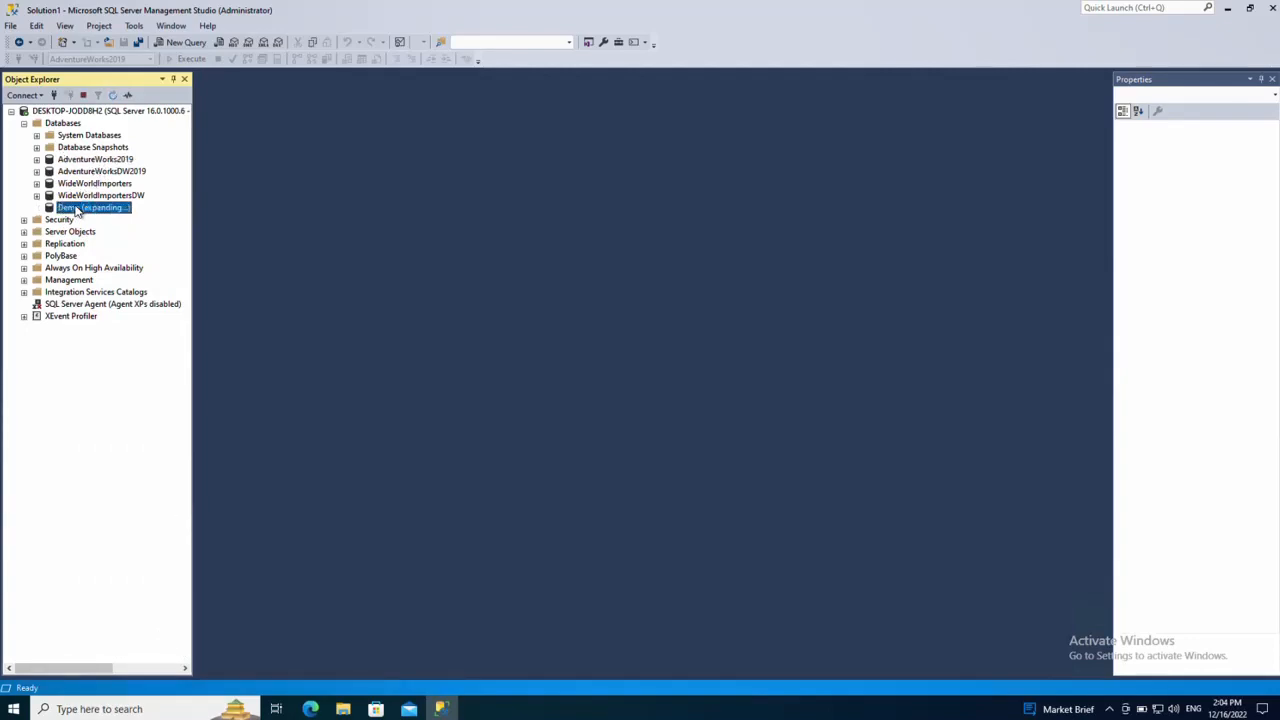
left_click(49, 207)
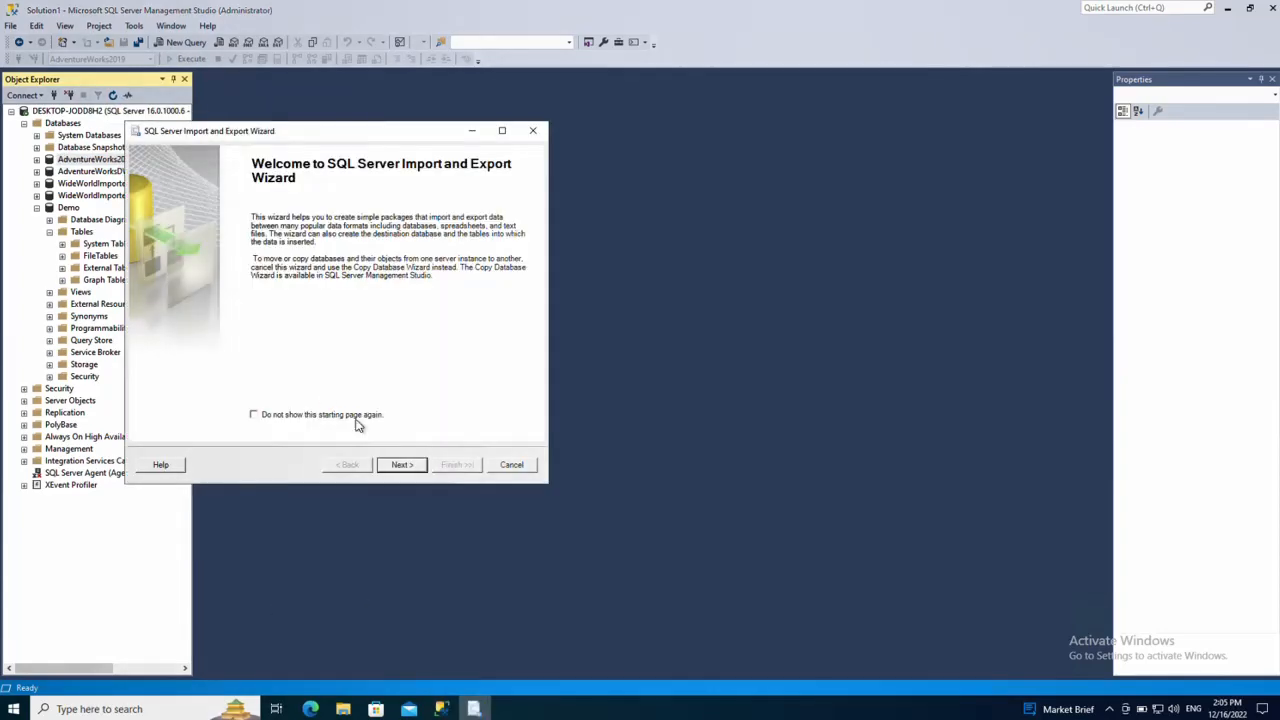
mouse_move(402, 485)
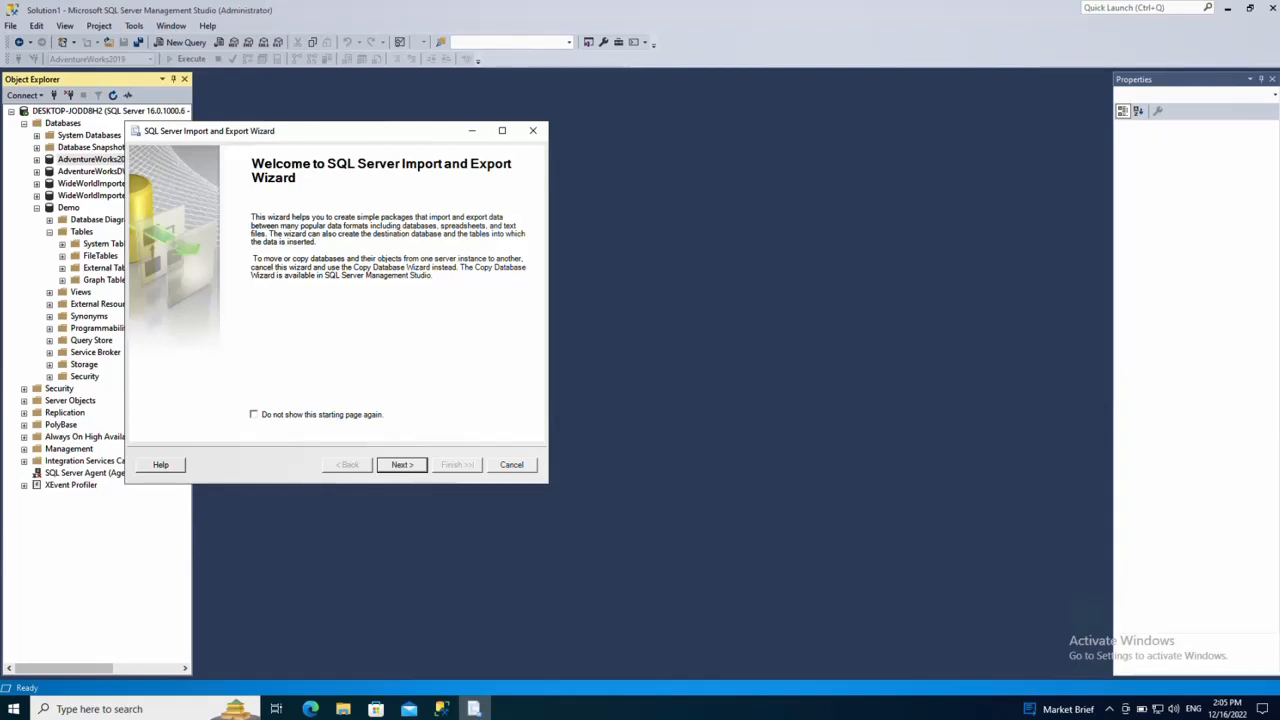
Set the wizard source to AdventureWorks2019 via SQL Server Native Client 11.0
left_click(401, 464)
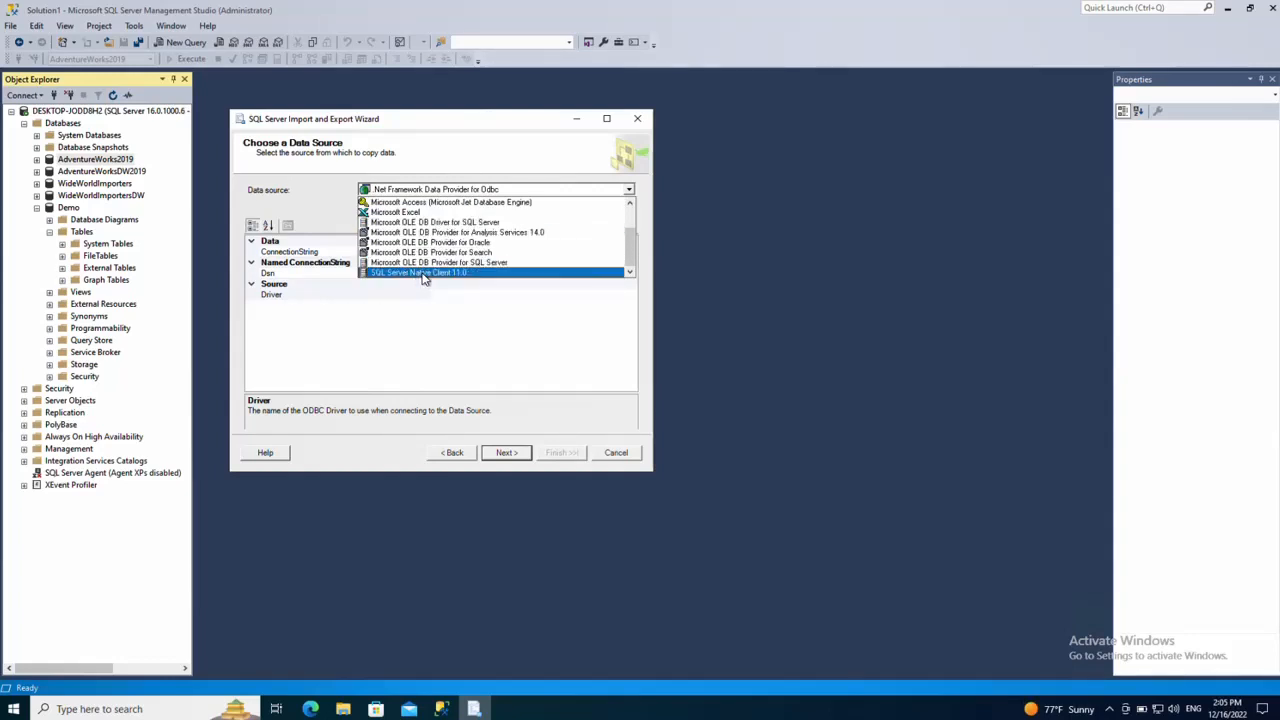
left_click(418, 272)
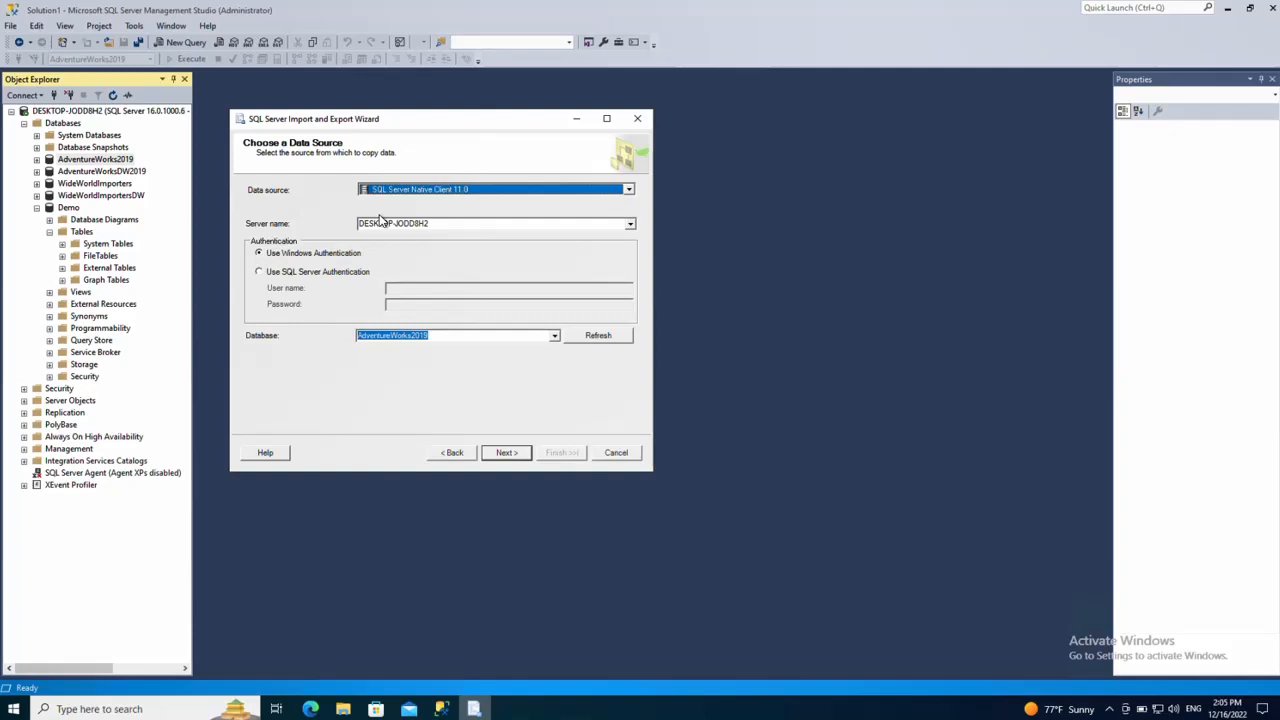
left_click(554, 335)
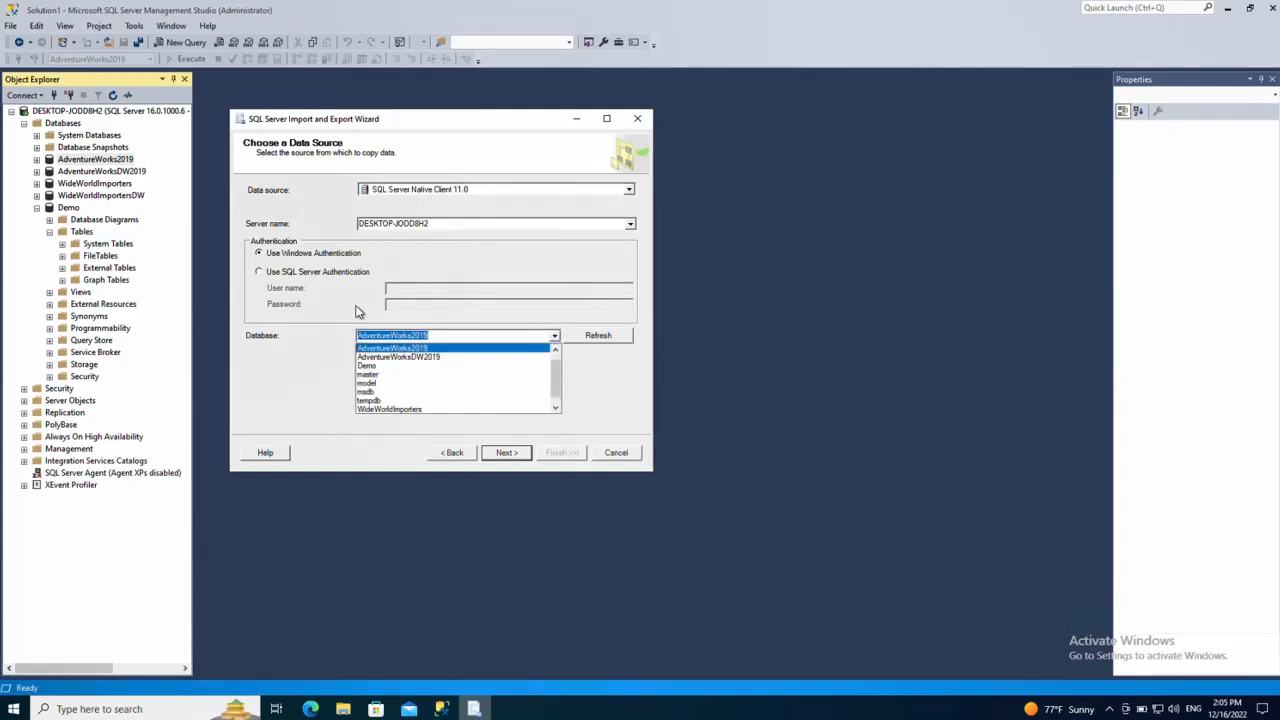
left_click(391, 347)
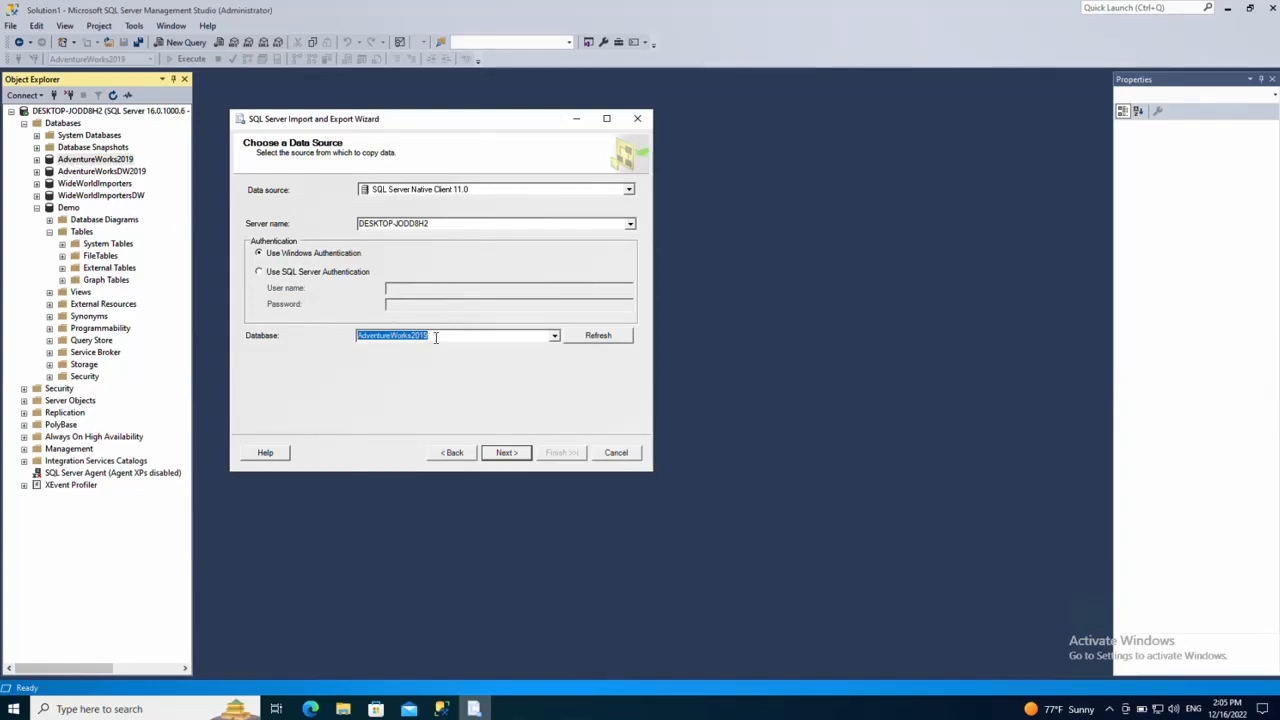
left_click(506, 452)
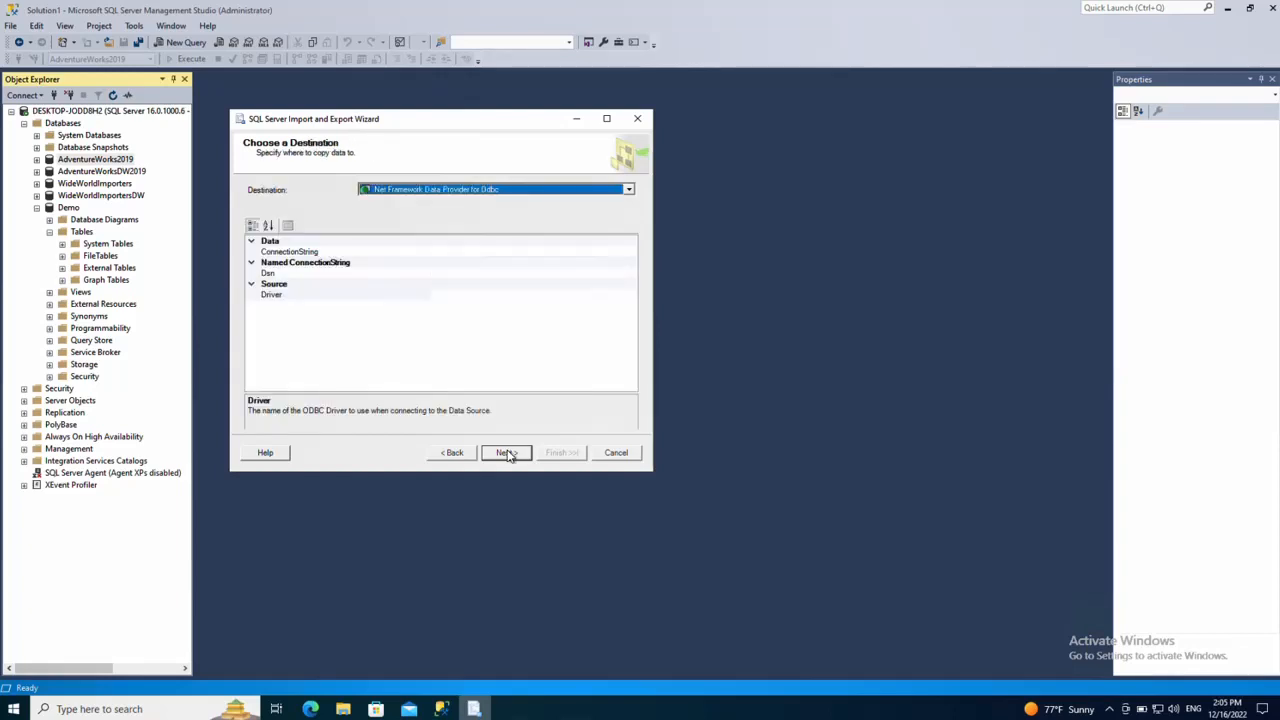
mouse_move(405, 262)
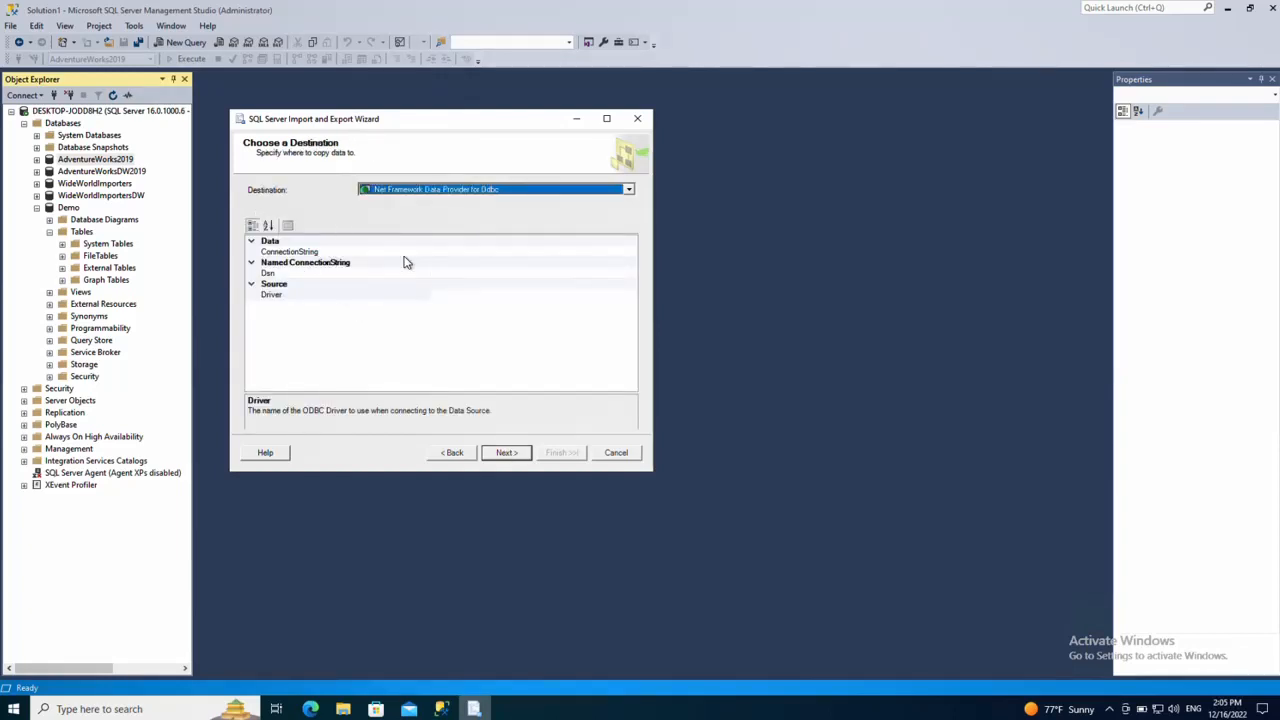
Target the Demo database on localhost through SQL Server Native Client 11.0
left_click(628, 189)
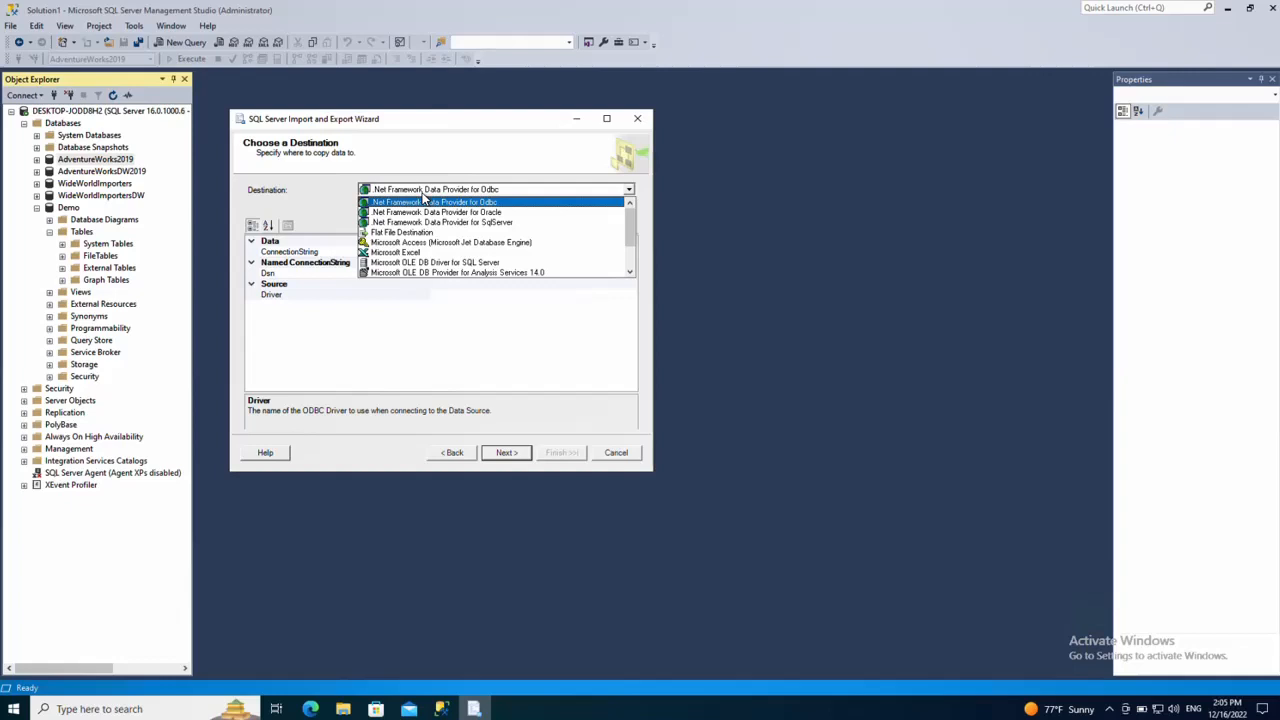
scroll("down", 3)
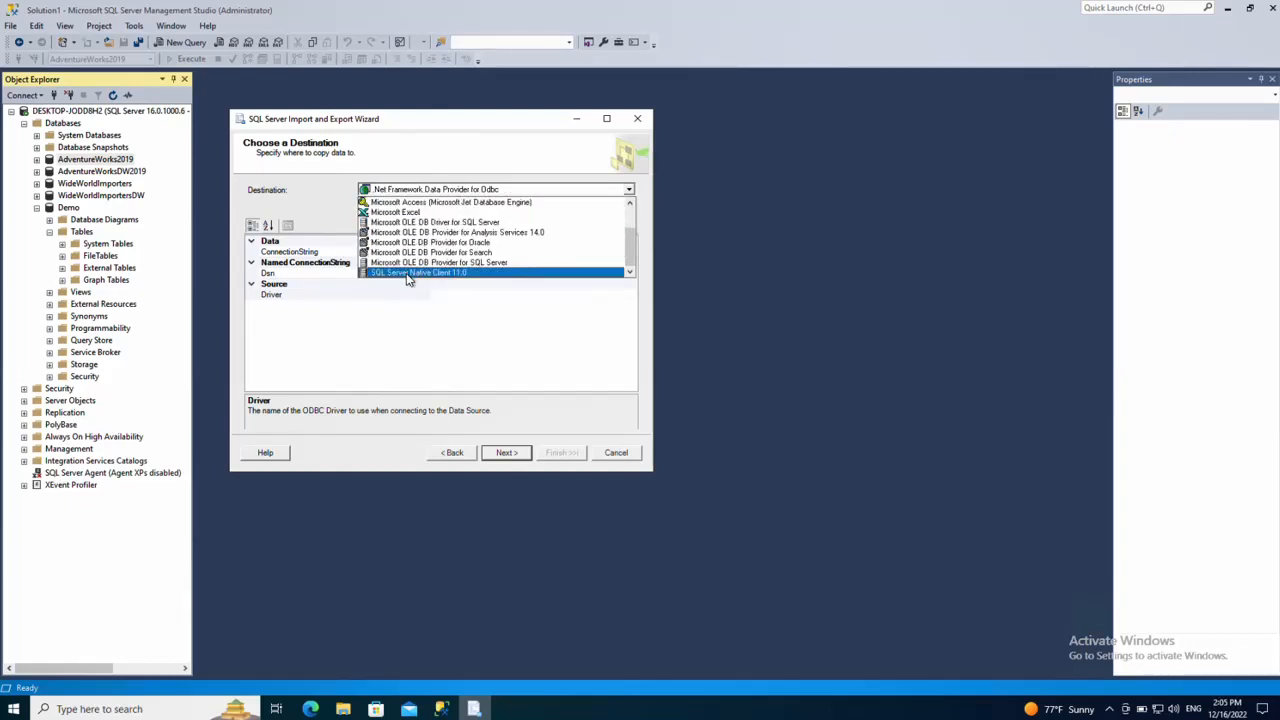
left_click(418, 272)
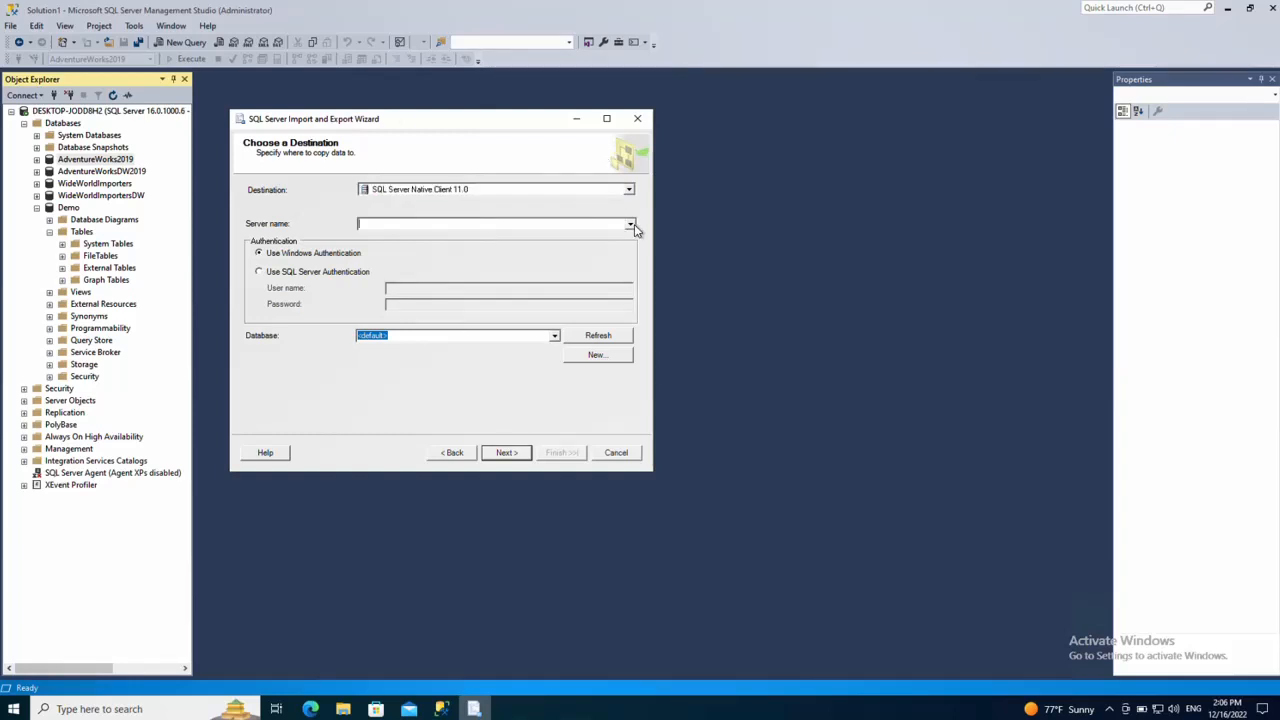
mouse_move(450, 223)
type("localhost")
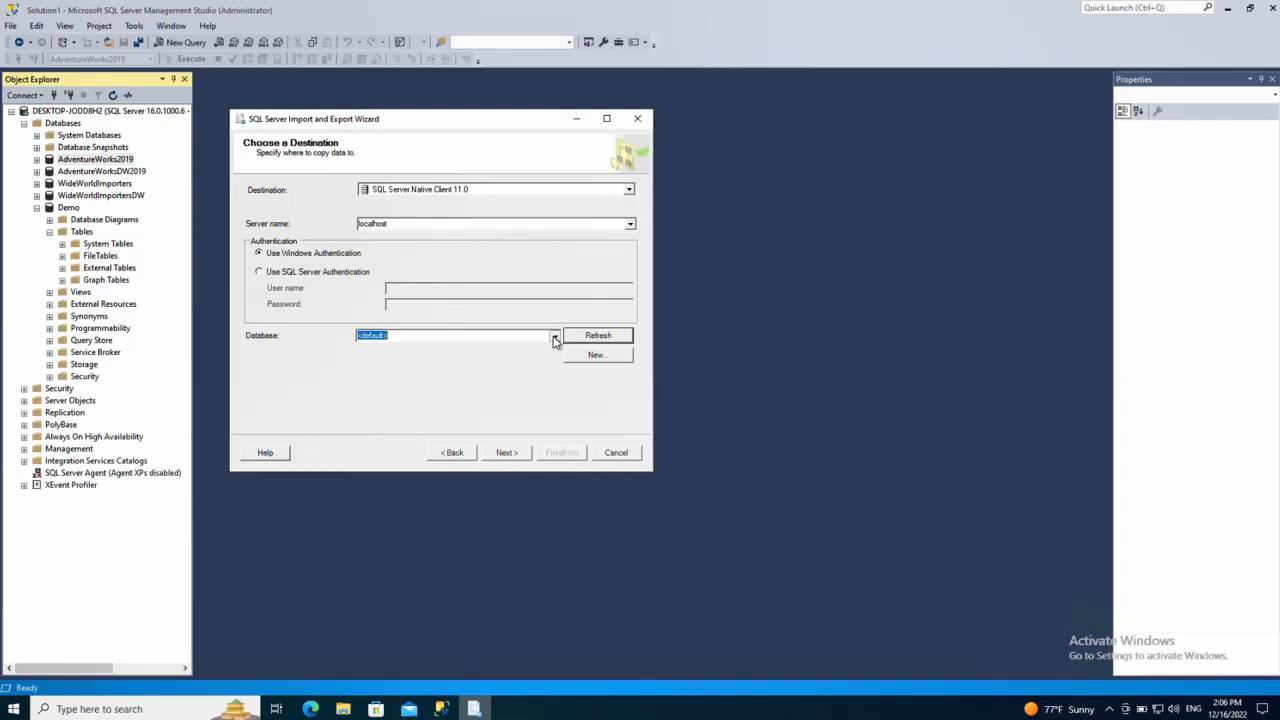
left_click(554, 335)
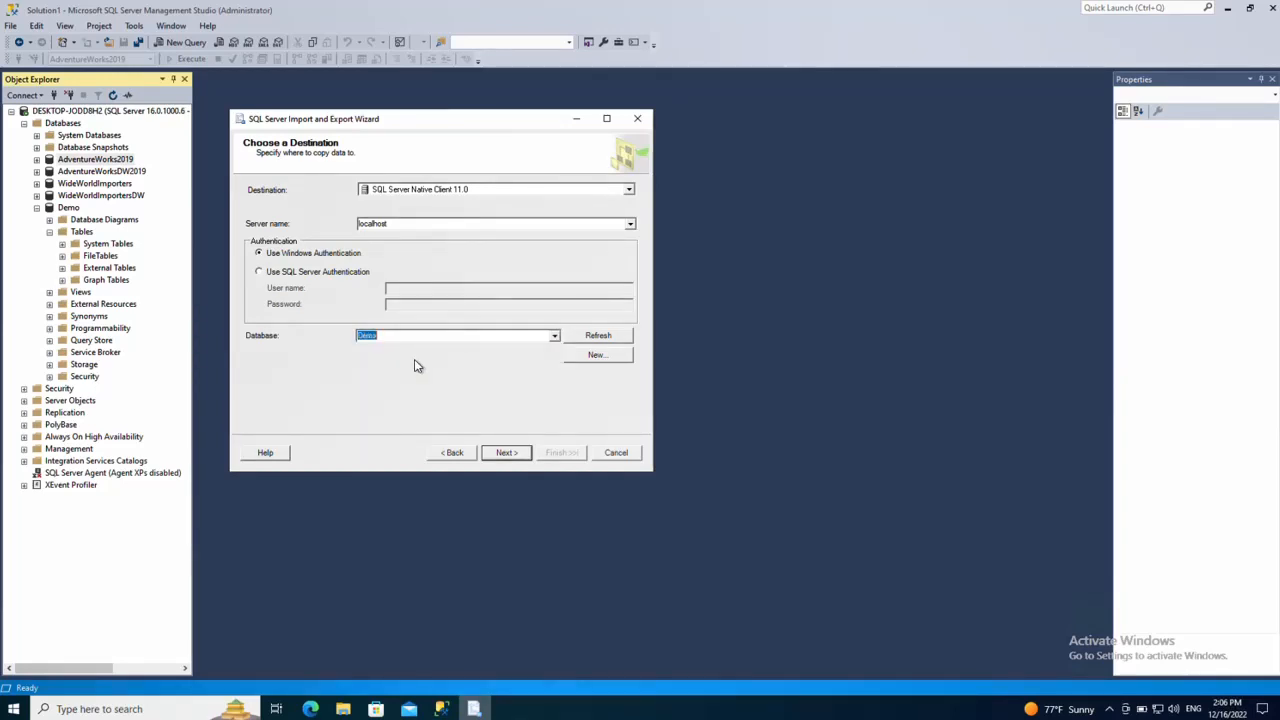
left_click(506, 452)
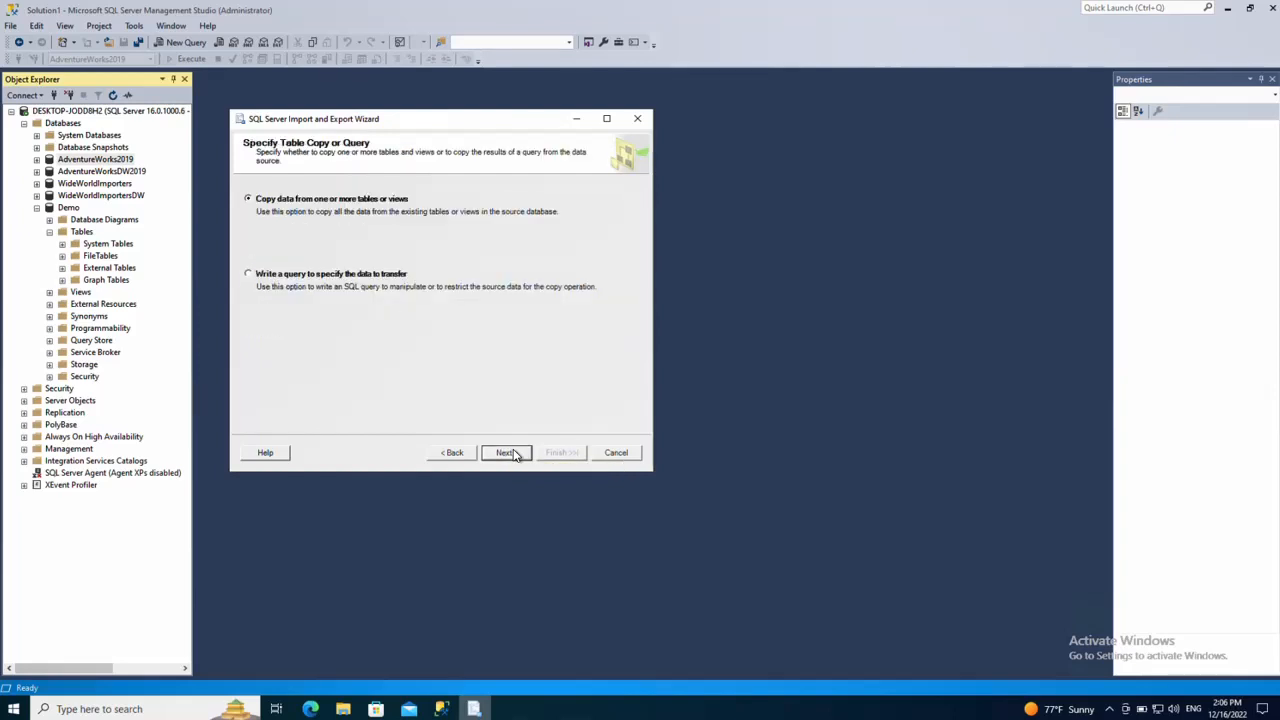
mouse_move(403, 294)
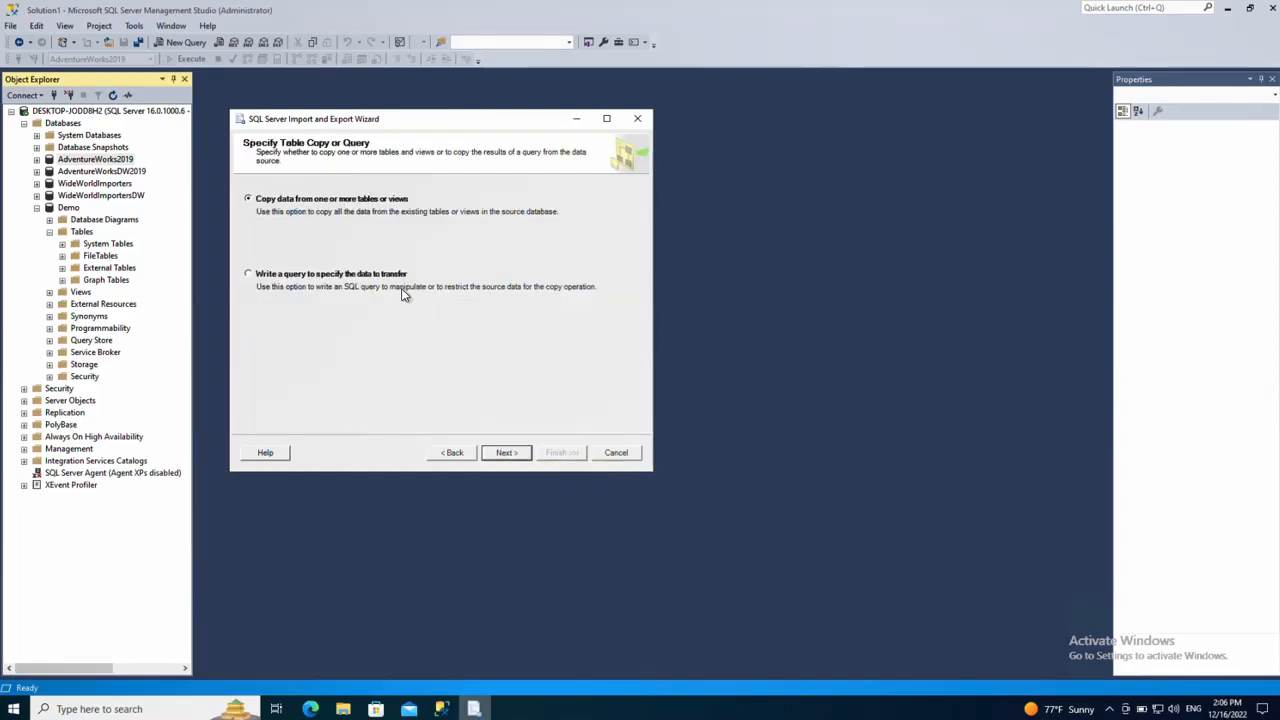
mouse_move(333, 245)
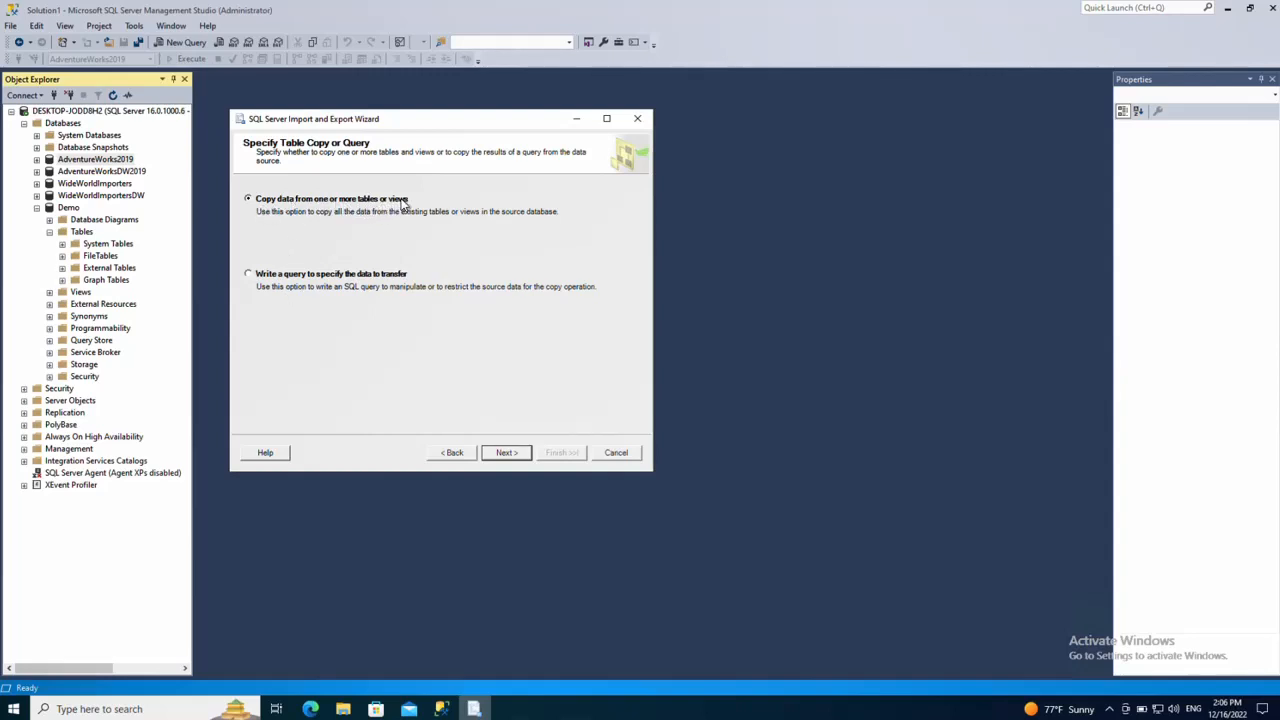
mouse_move(308, 282)
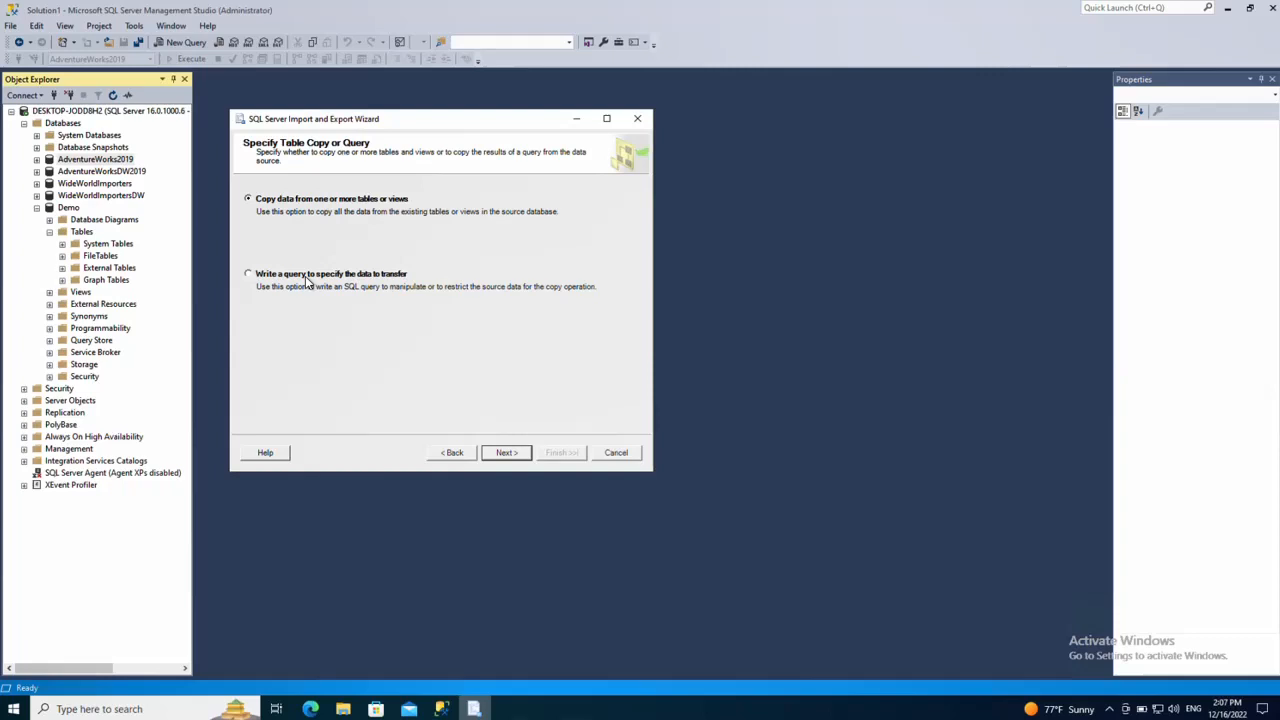
mouse_move(410, 281)
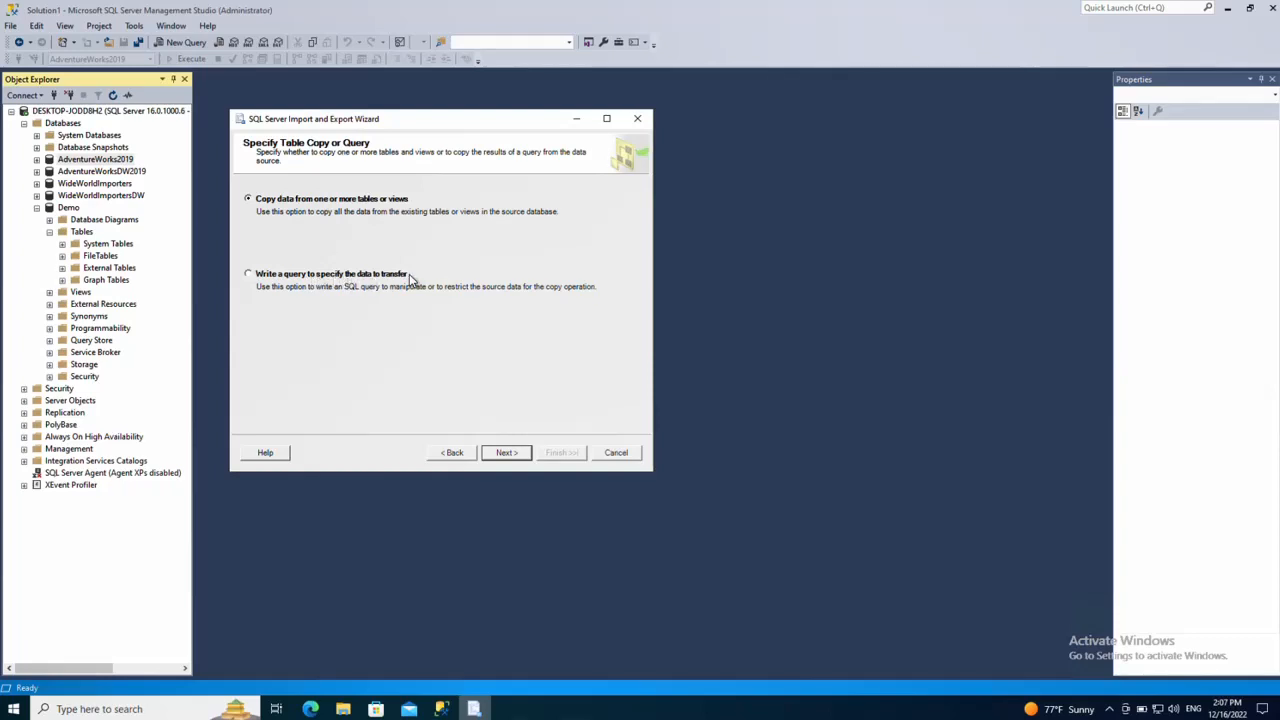
mouse_move(273, 208)
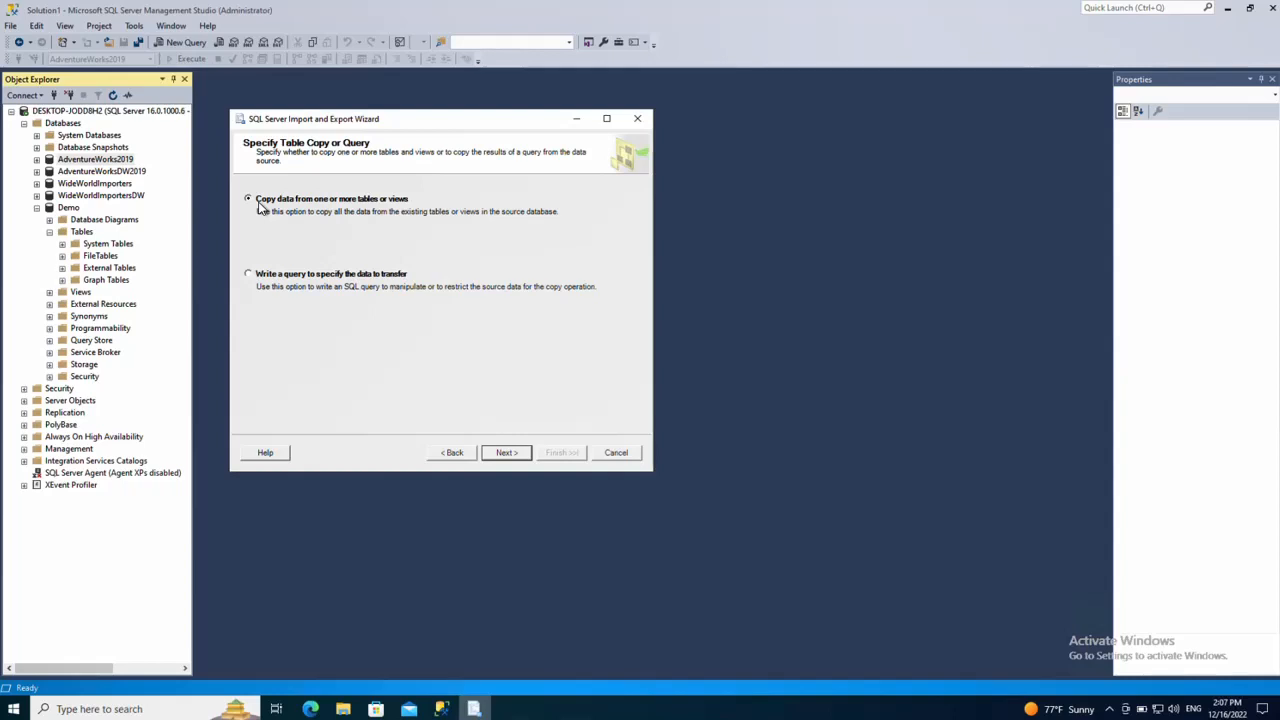
mouse_move(451, 354)
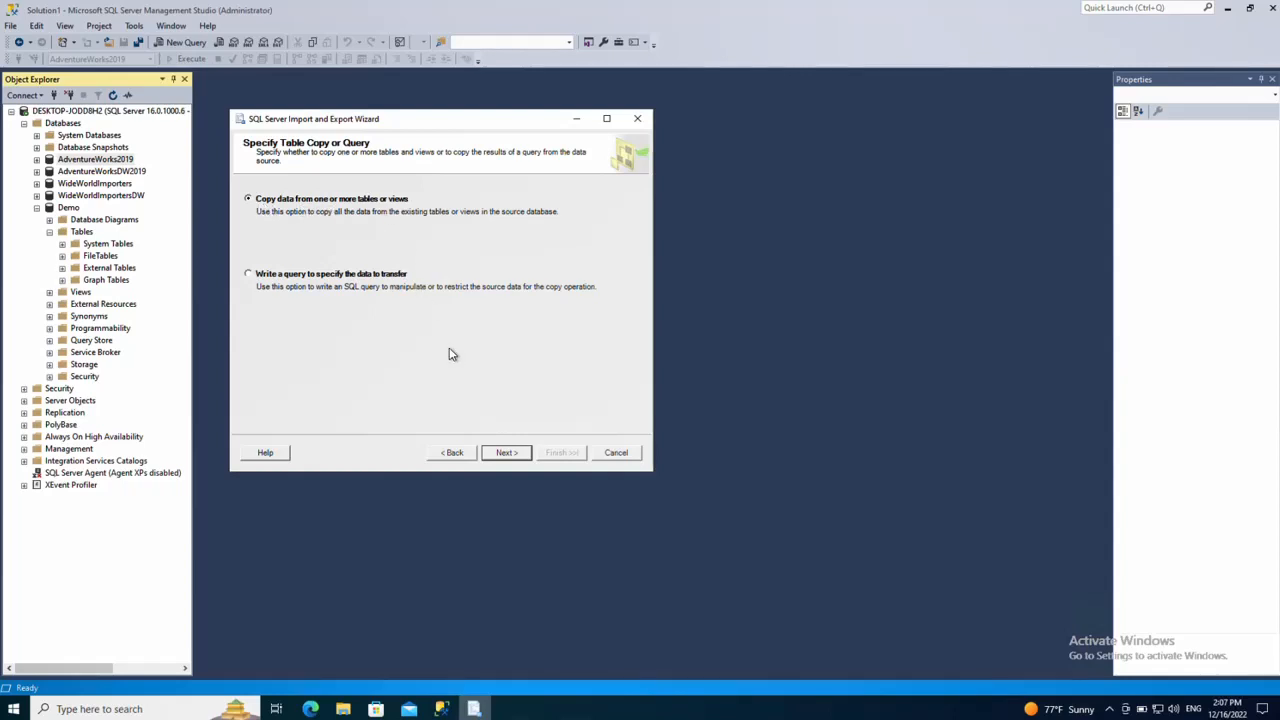
mouse_move(450, 354)
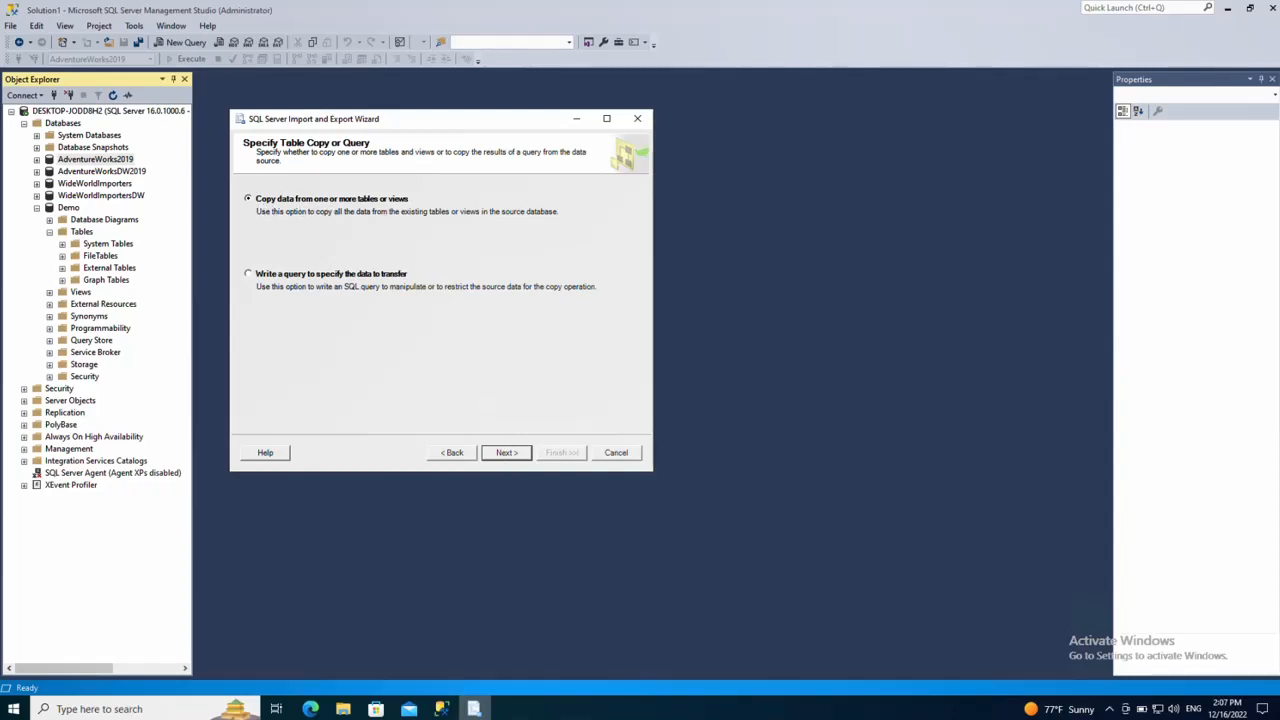
Keep 'Copy data from one or more tables or views' selected and proceed
left_click(506, 452)
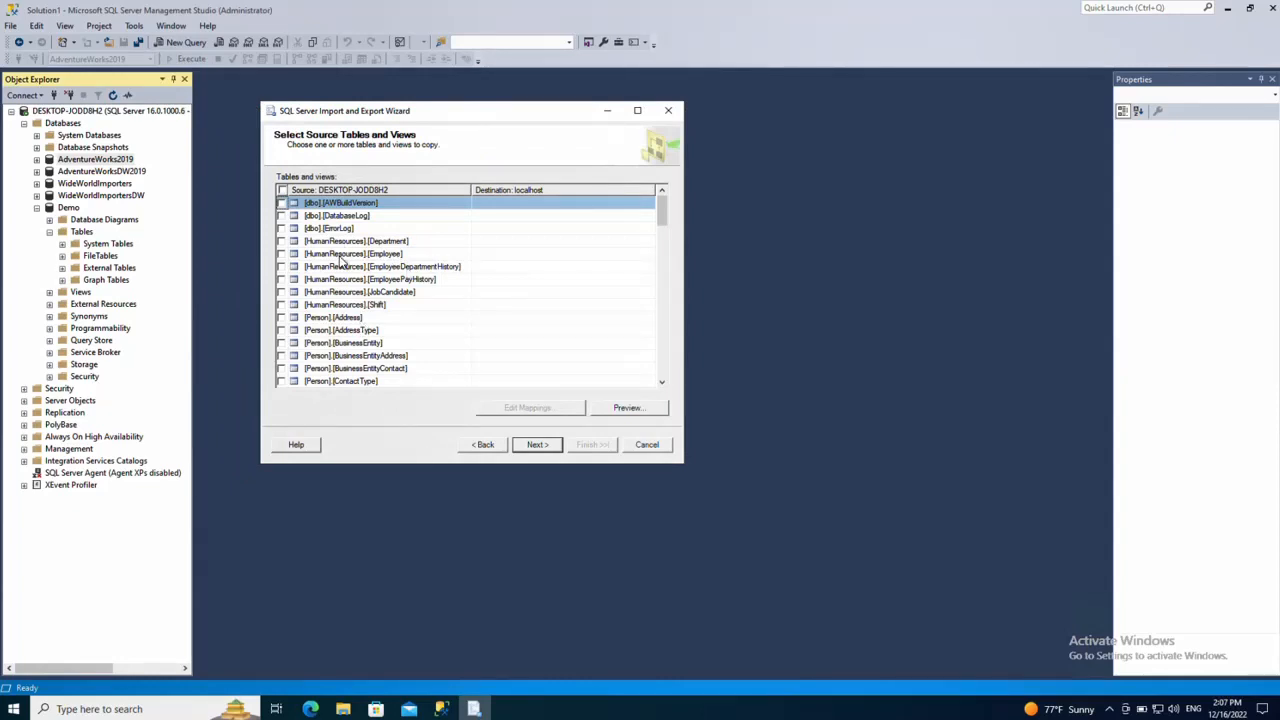
mouse_move(597, 231)
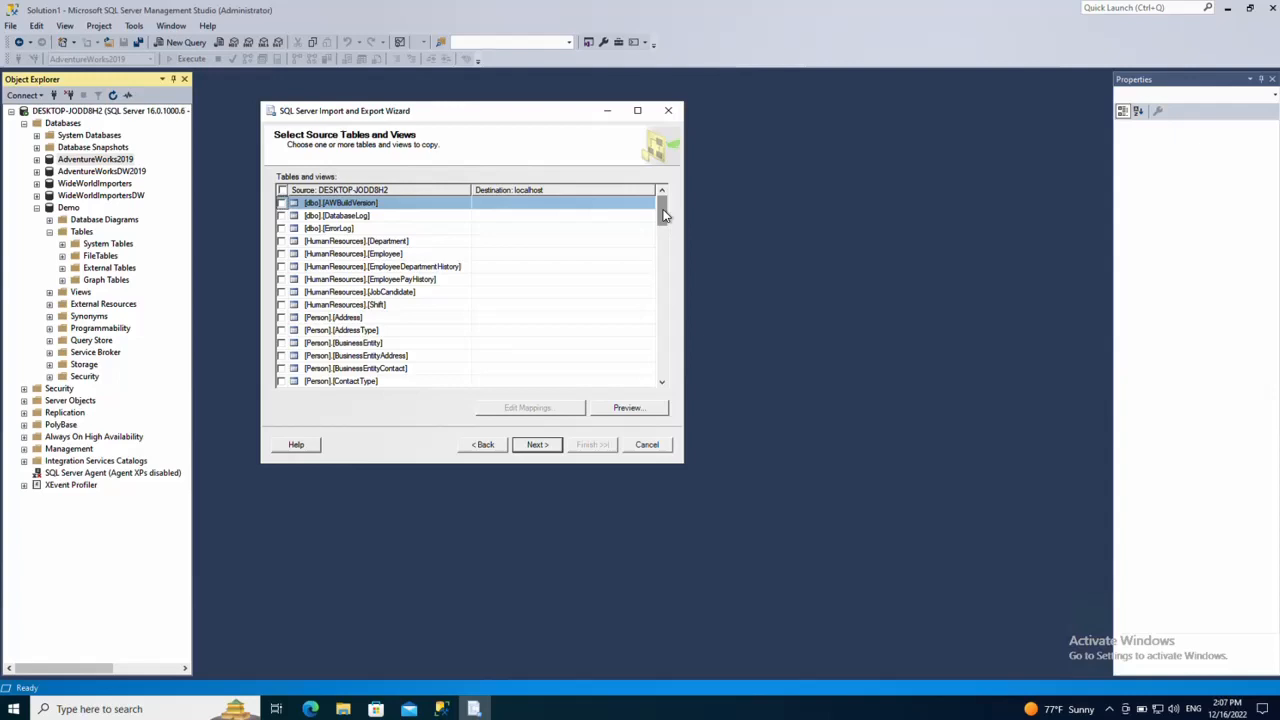
Tick HumanResources Department, Employee, EmployeeDepartmentHistory and EmployeePayHistory for copying
scroll("down", 3)
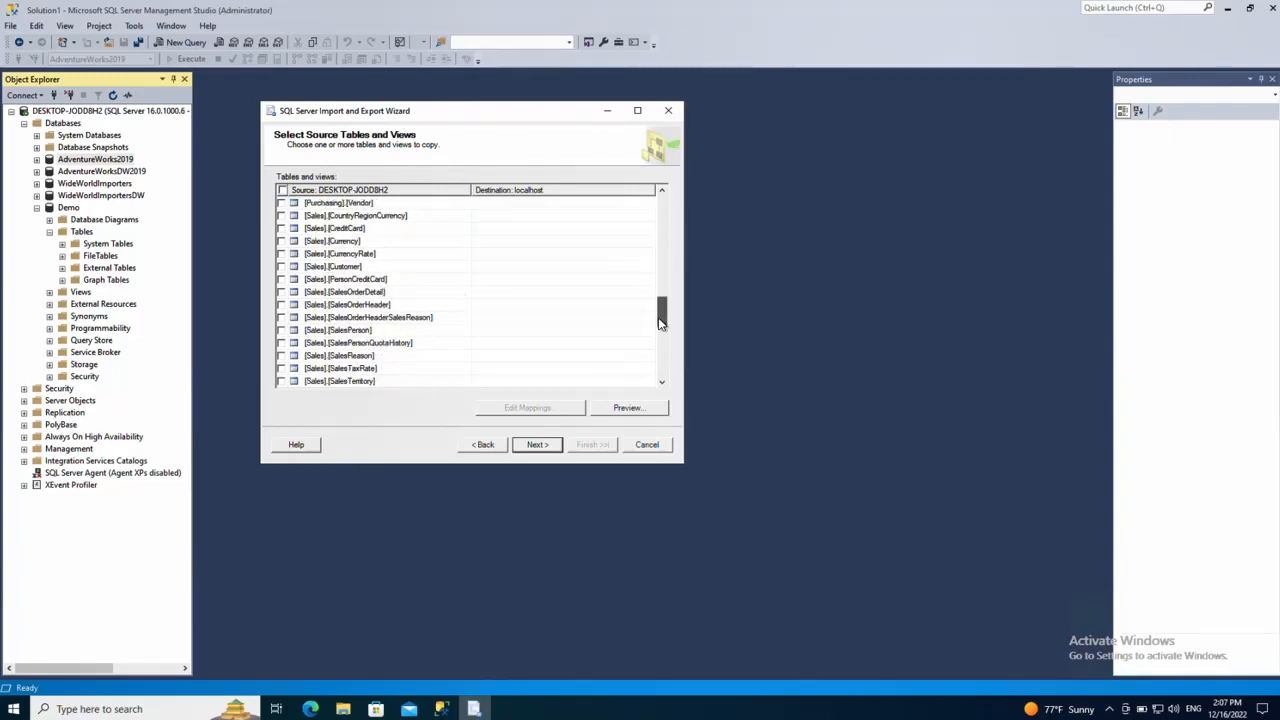
scroll("up", 3)
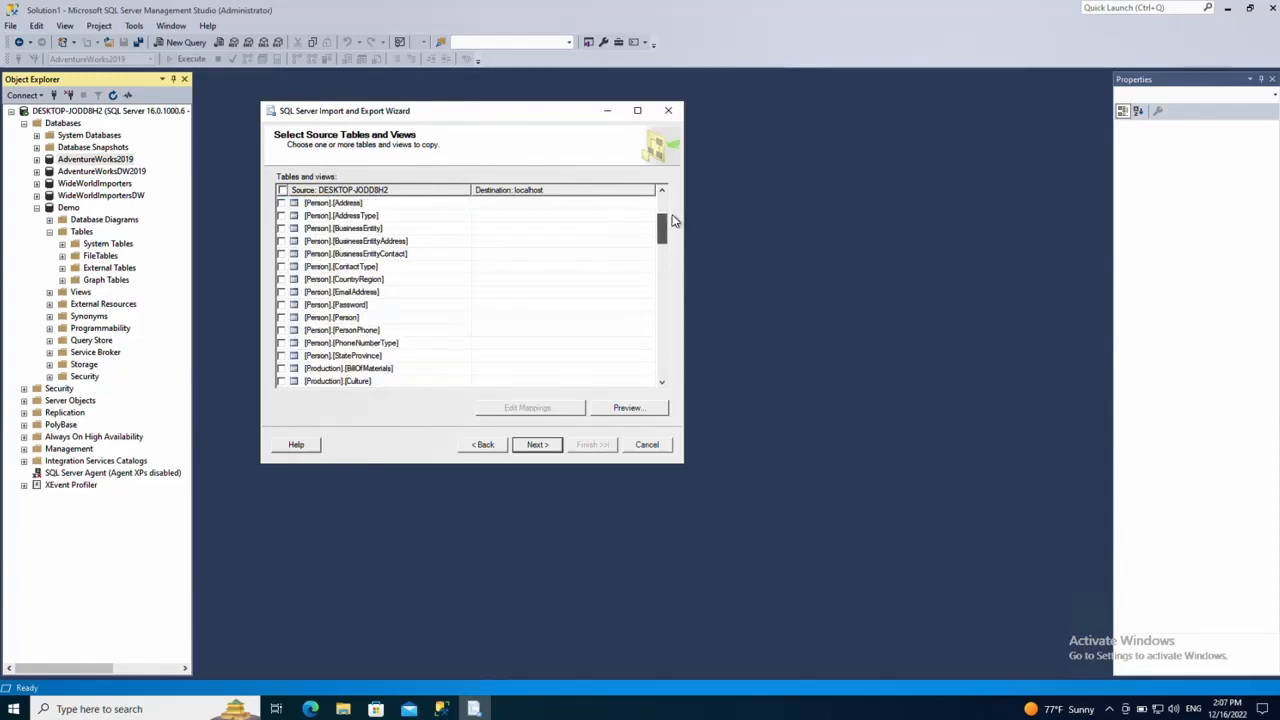
scroll("up", 3)
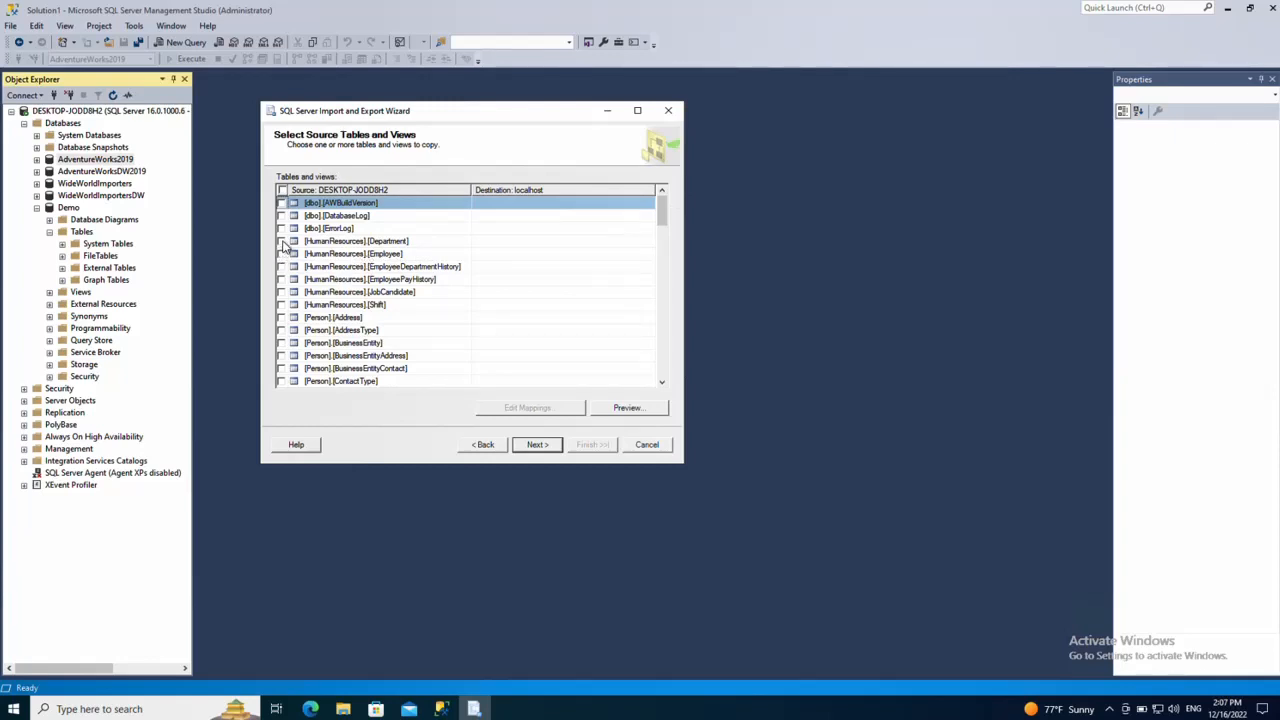
left_click(281, 241)
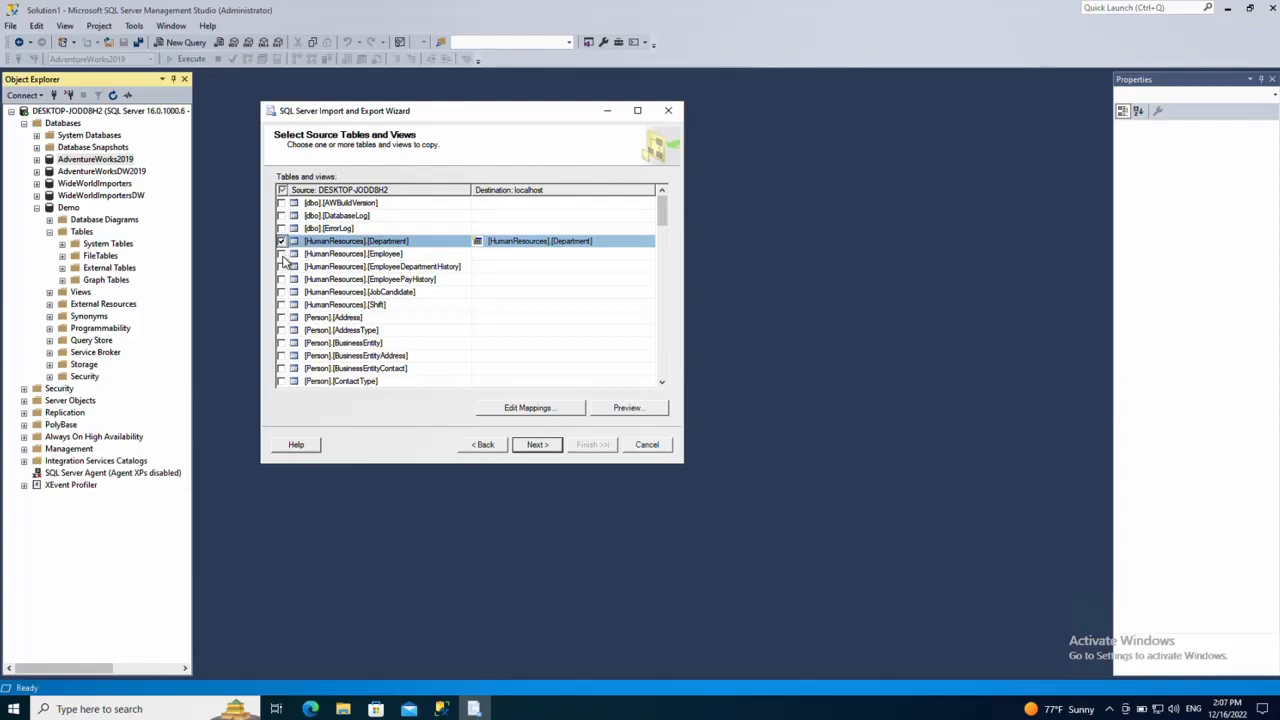
left_click(281, 253)
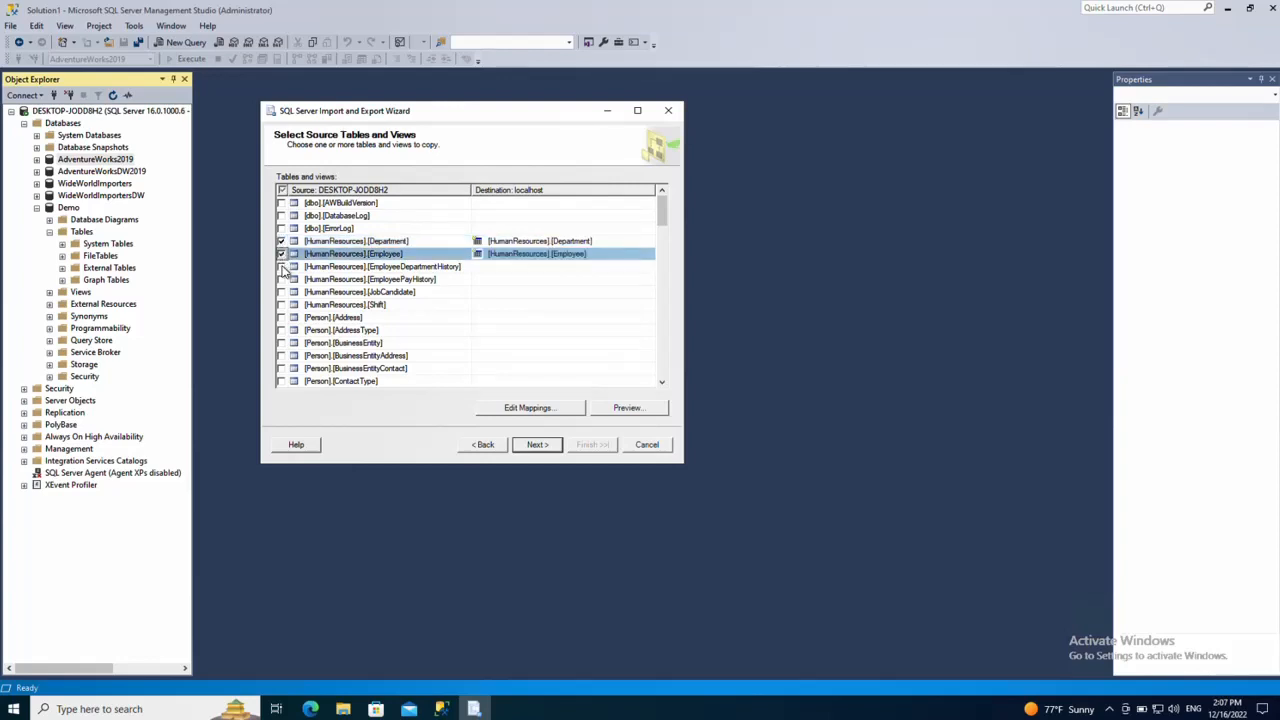
left_click(281, 266)
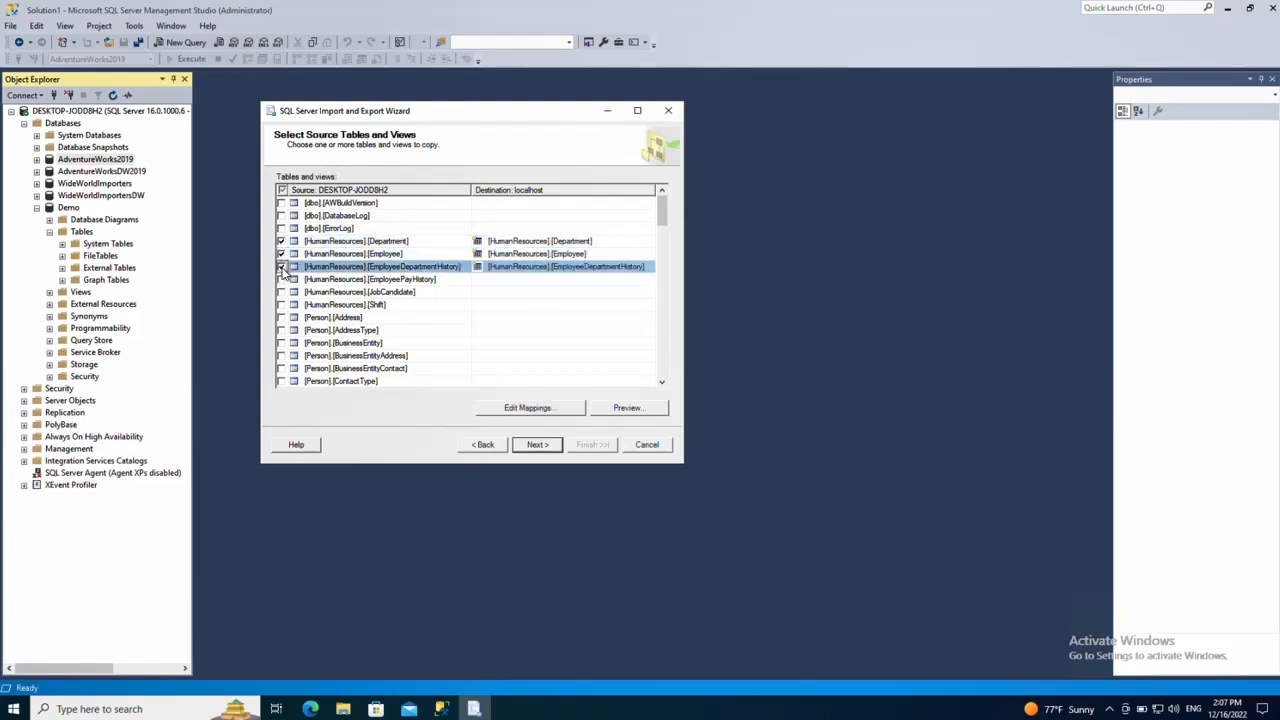
left_click(281, 279)
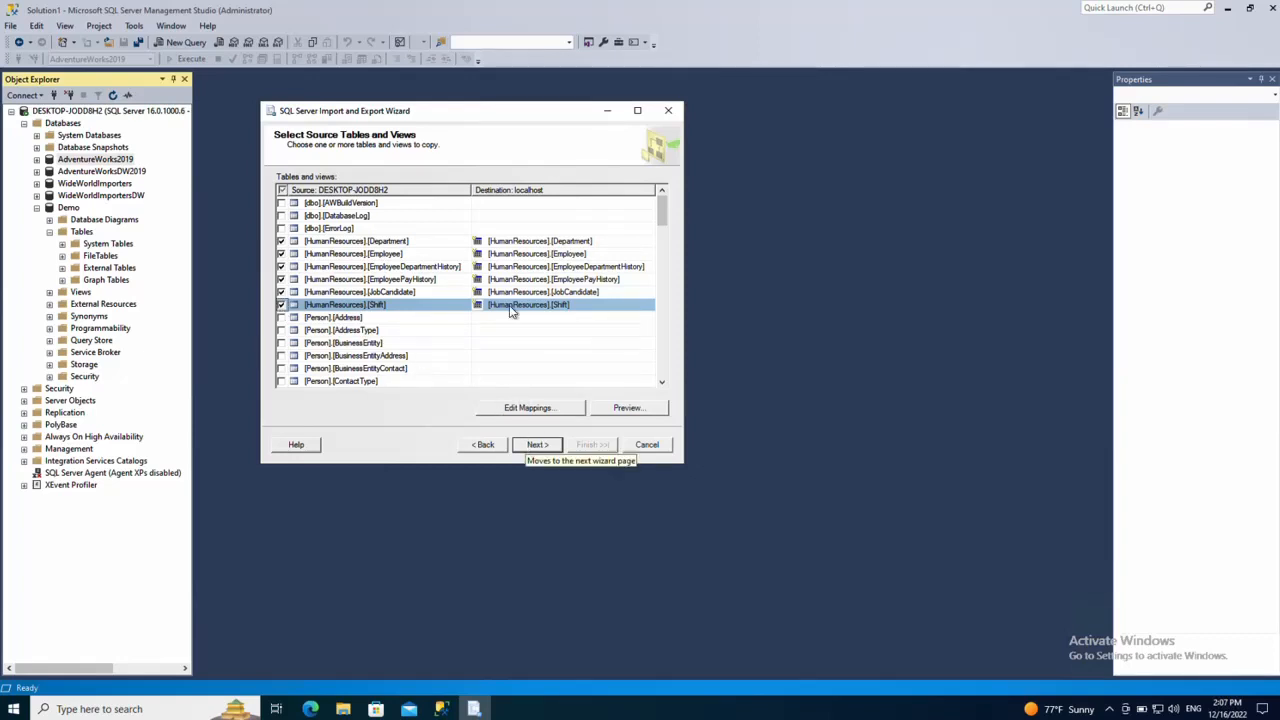
mouse_move(583, 255)
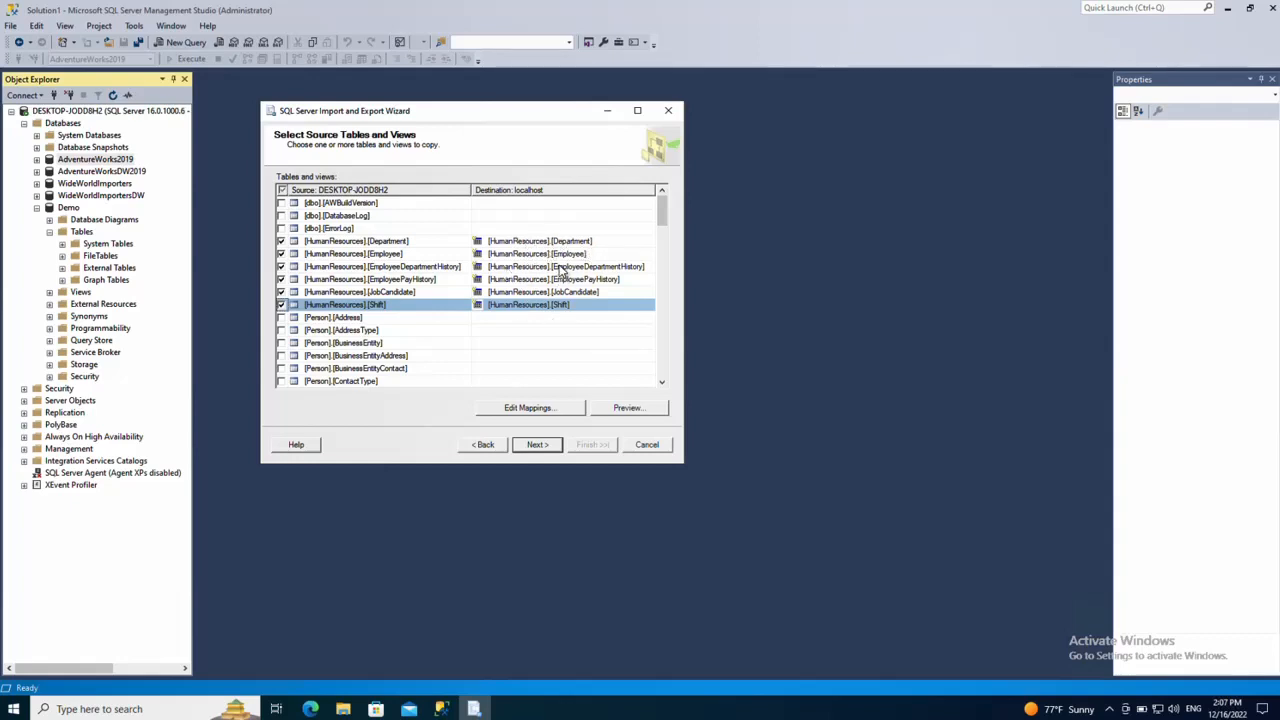
mouse_move(583, 307)
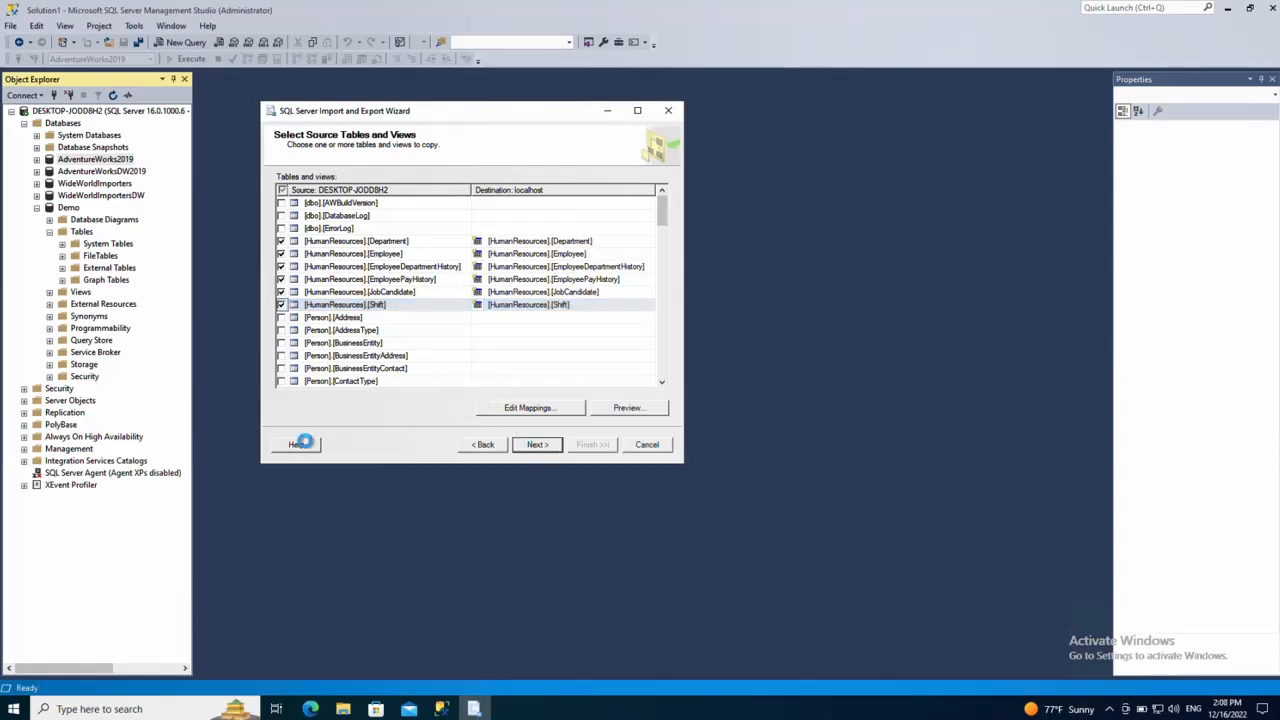
Advance past Save and Run Package, keeping Run immediately, to the summary page
left_click(537, 444)
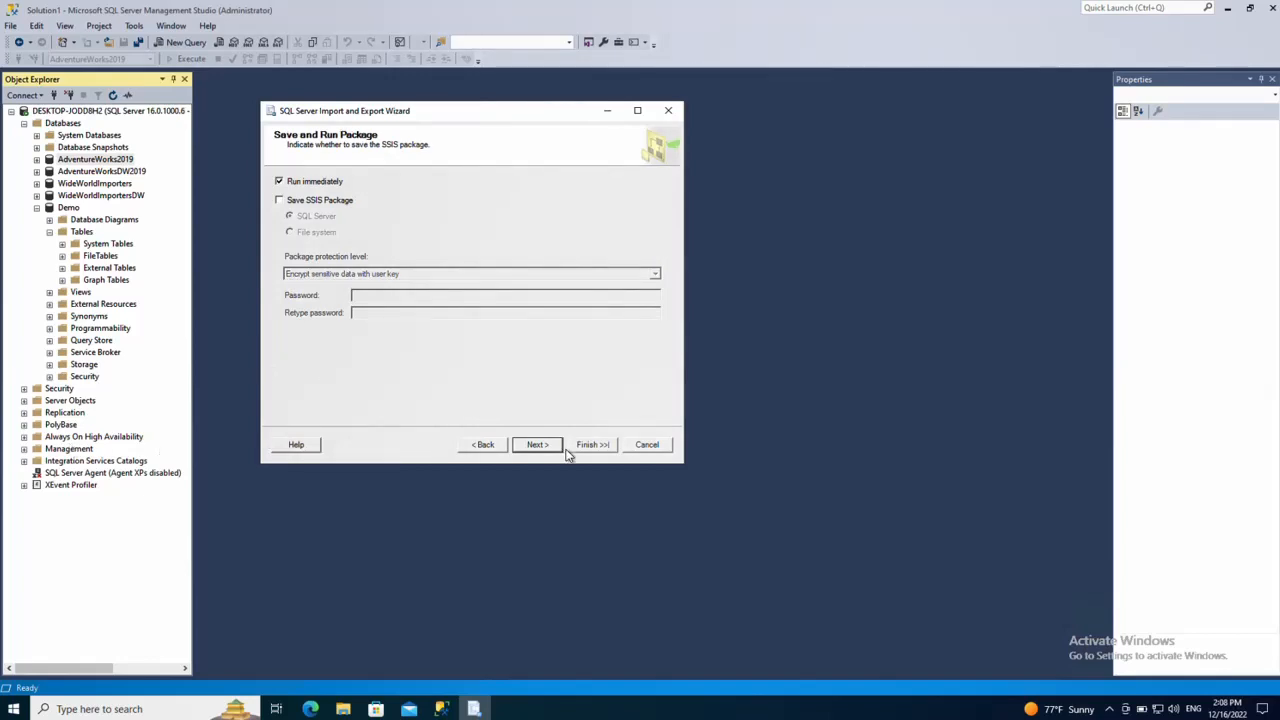
mouse_move(592, 444)
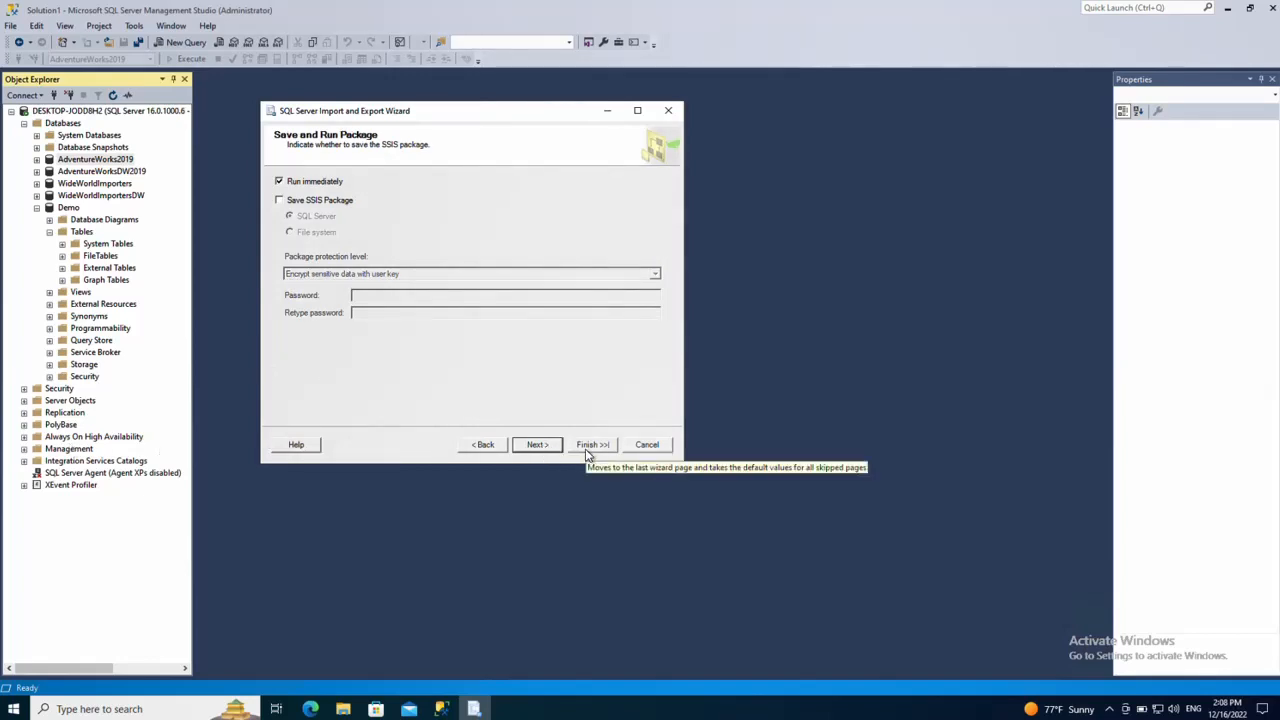
mouse_move(311, 202)
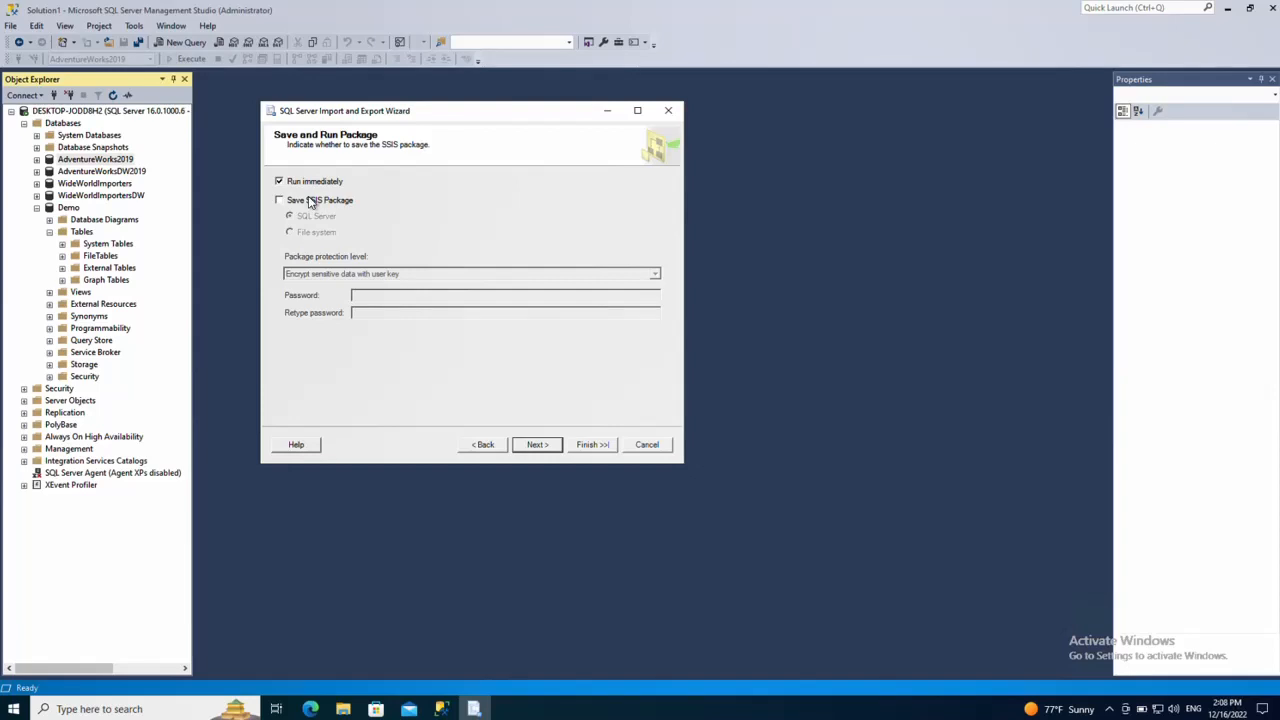
mouse_move(305, 192)
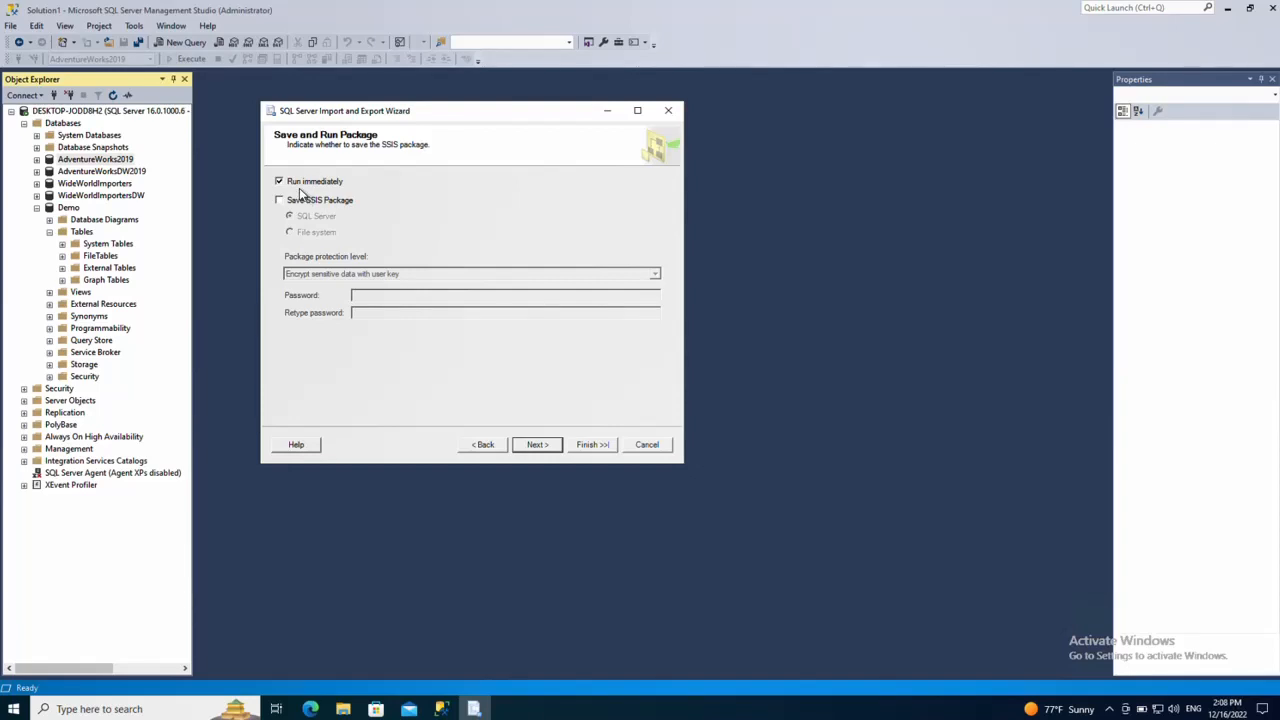
left_click(537, 444)
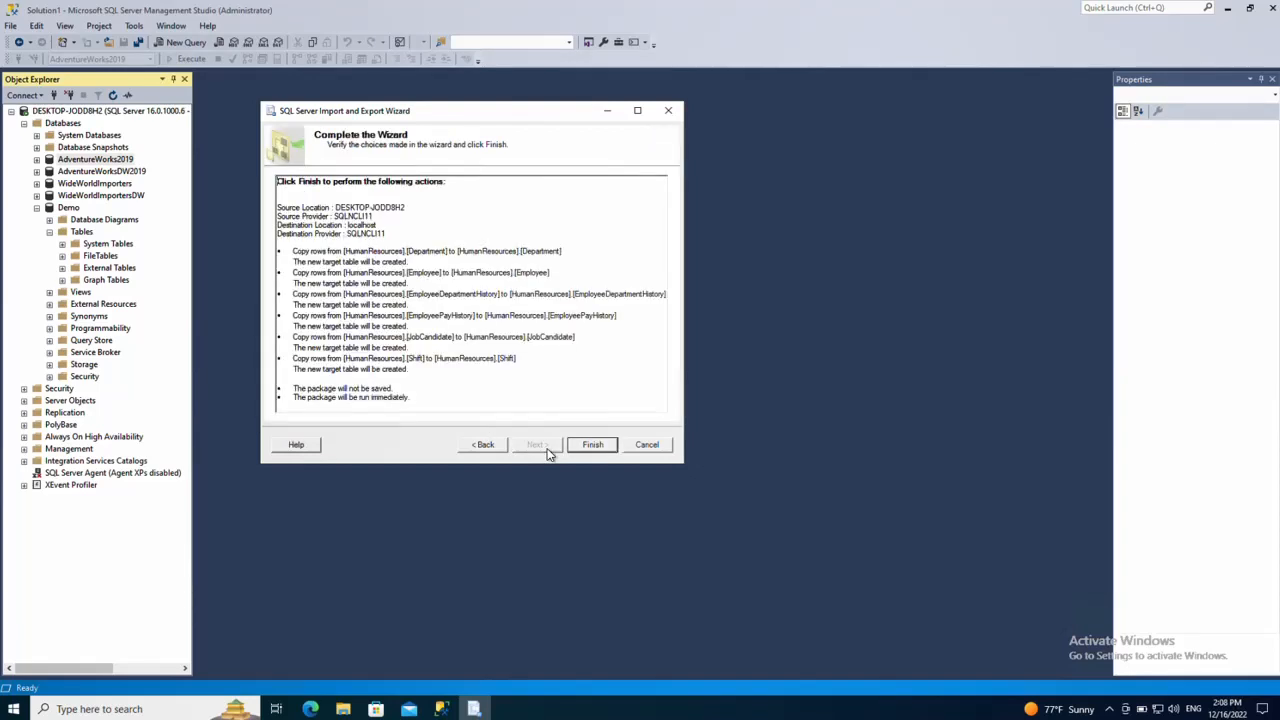
Finish the wizard and check the Employee table's rows-transferred result
left_click(592, 444)
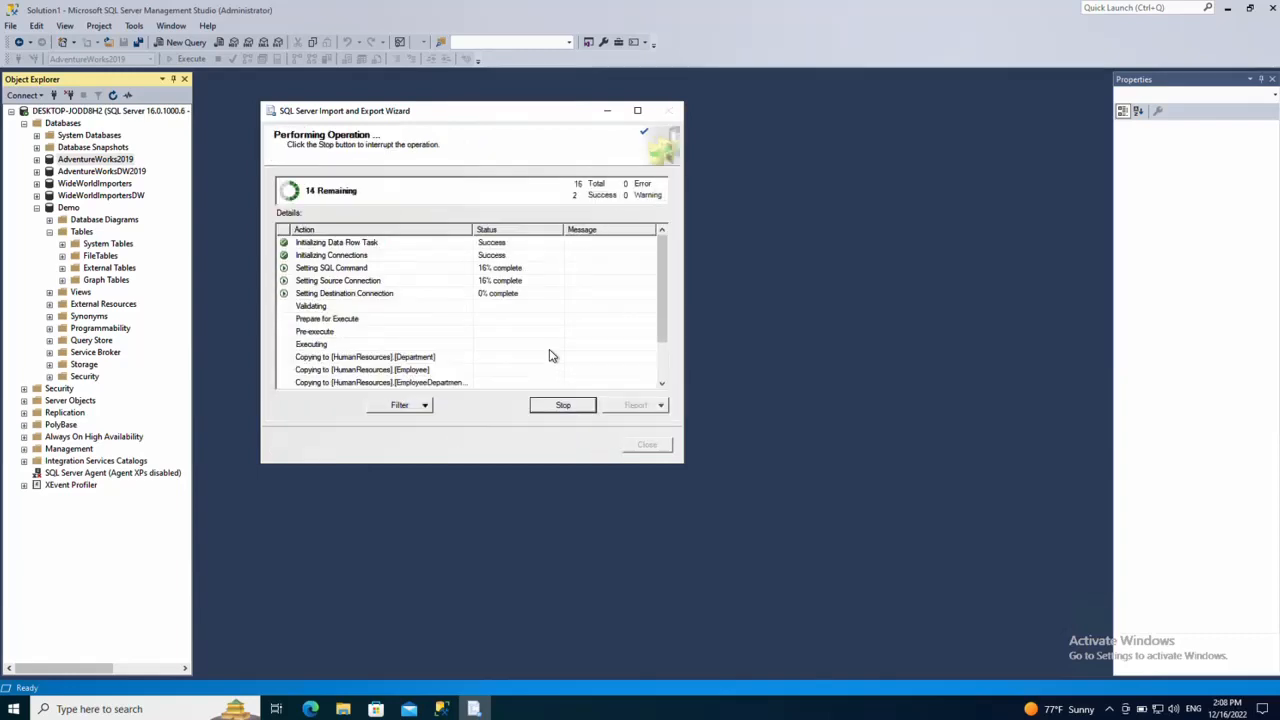
mouse_move(373, 300)
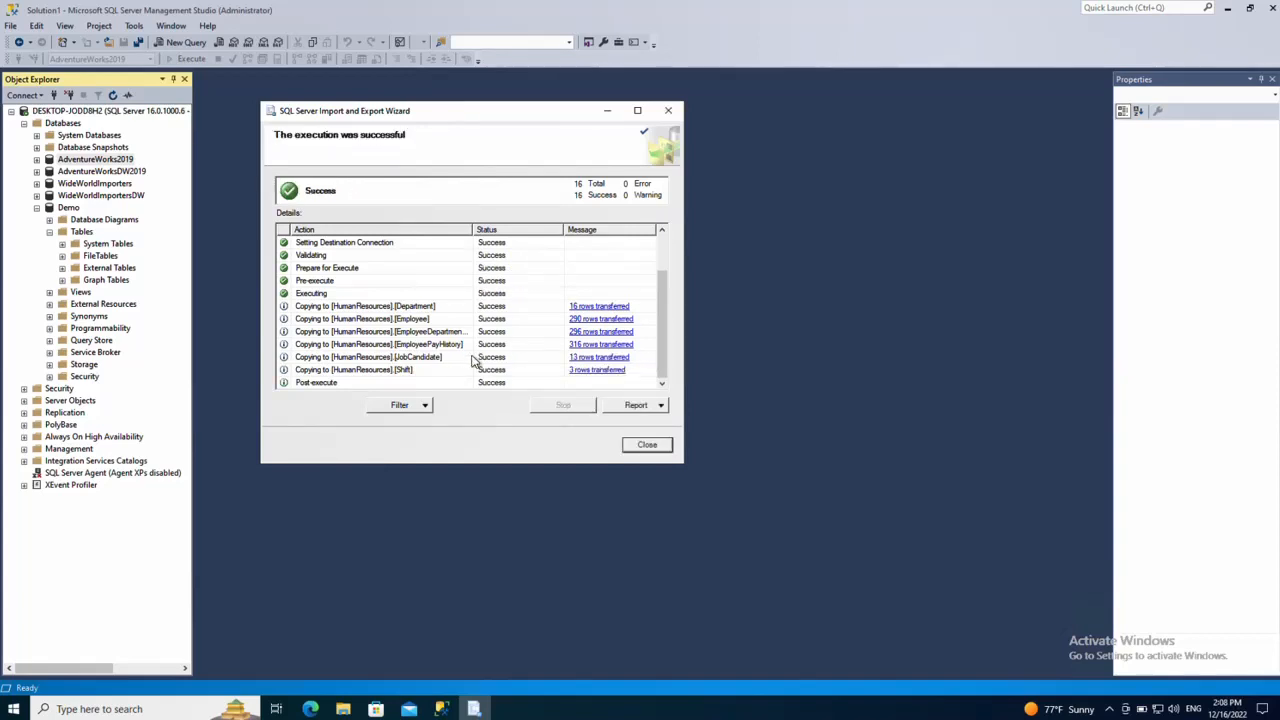
mouse_move(480, 357)
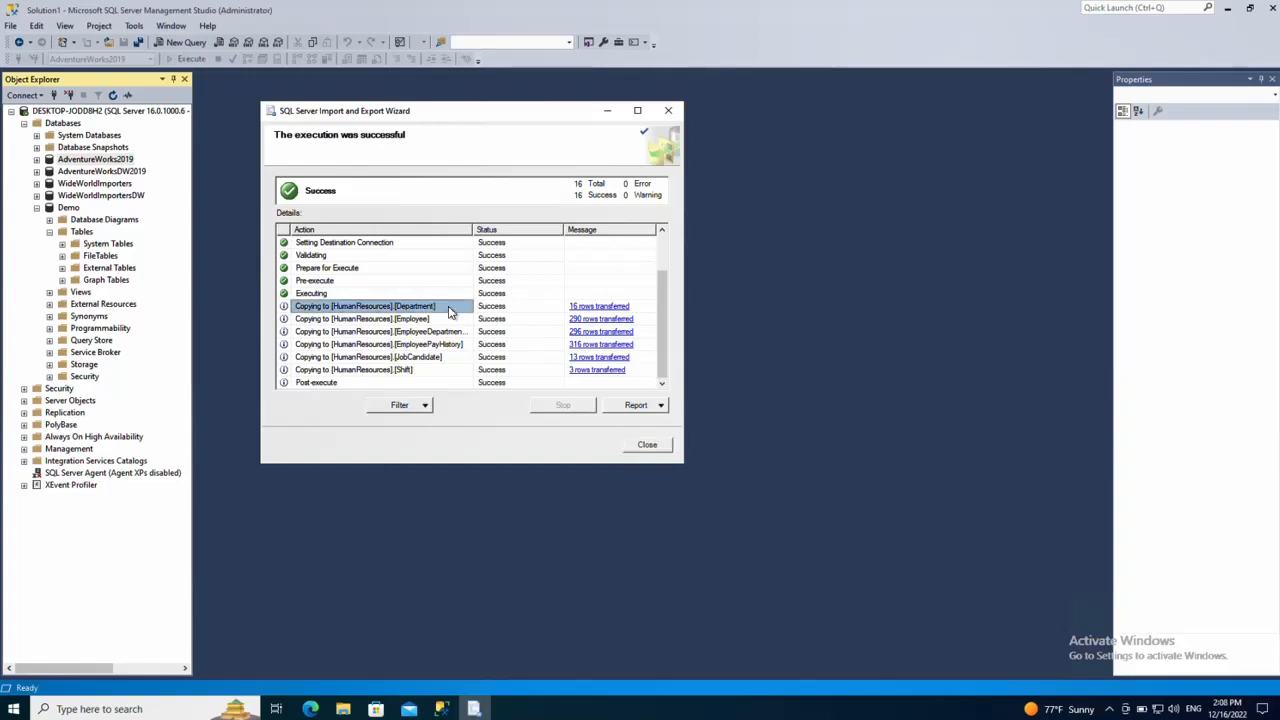
mouse_move(611, 306)
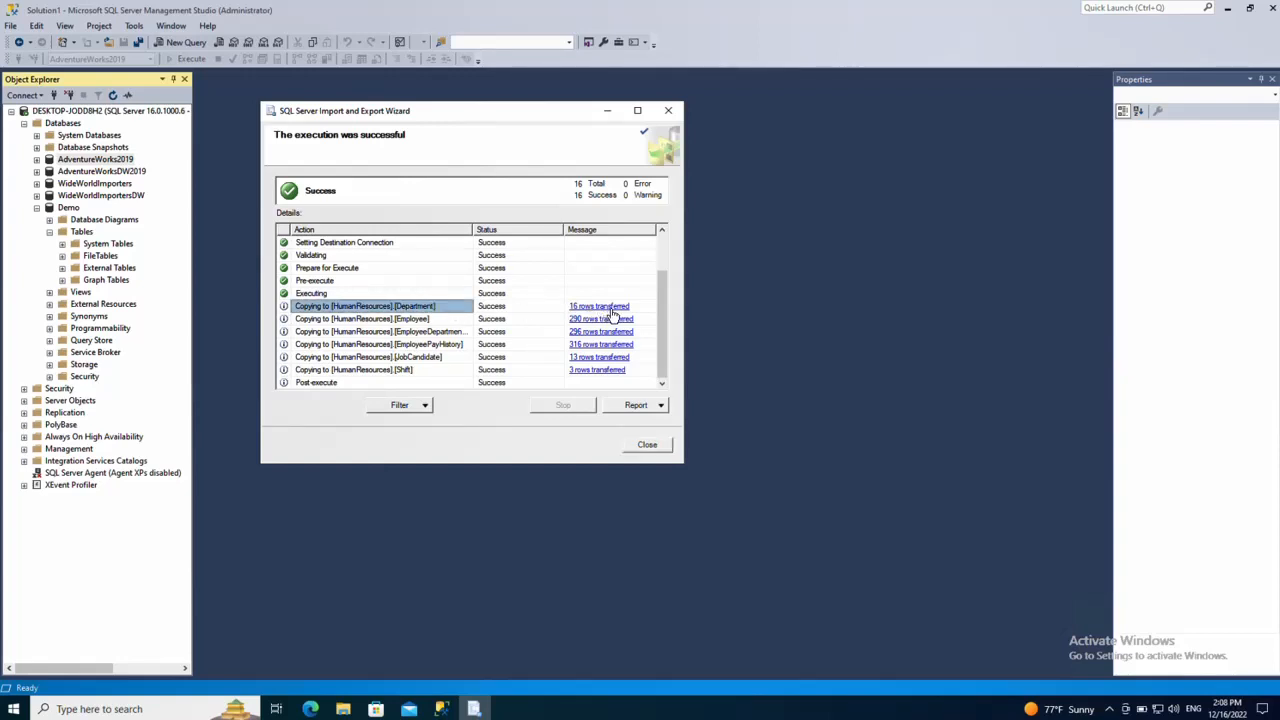
left_click(380, 318)
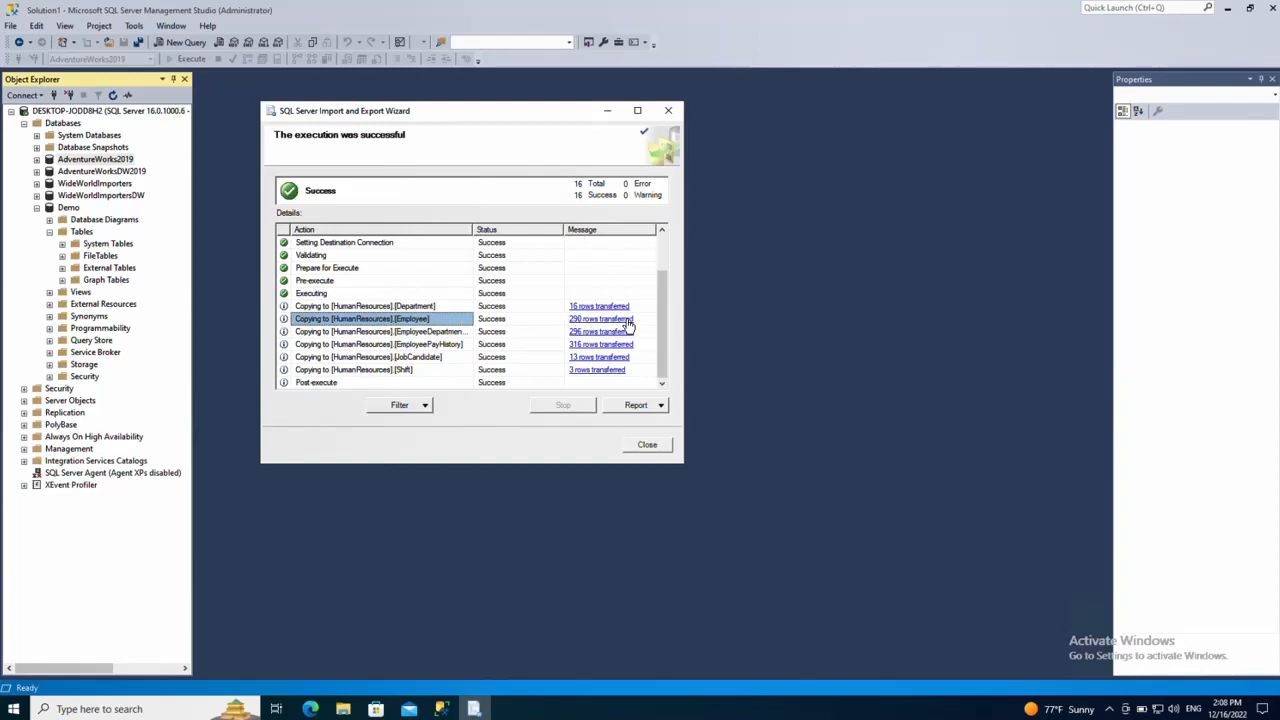
mouse_move(459, 340)
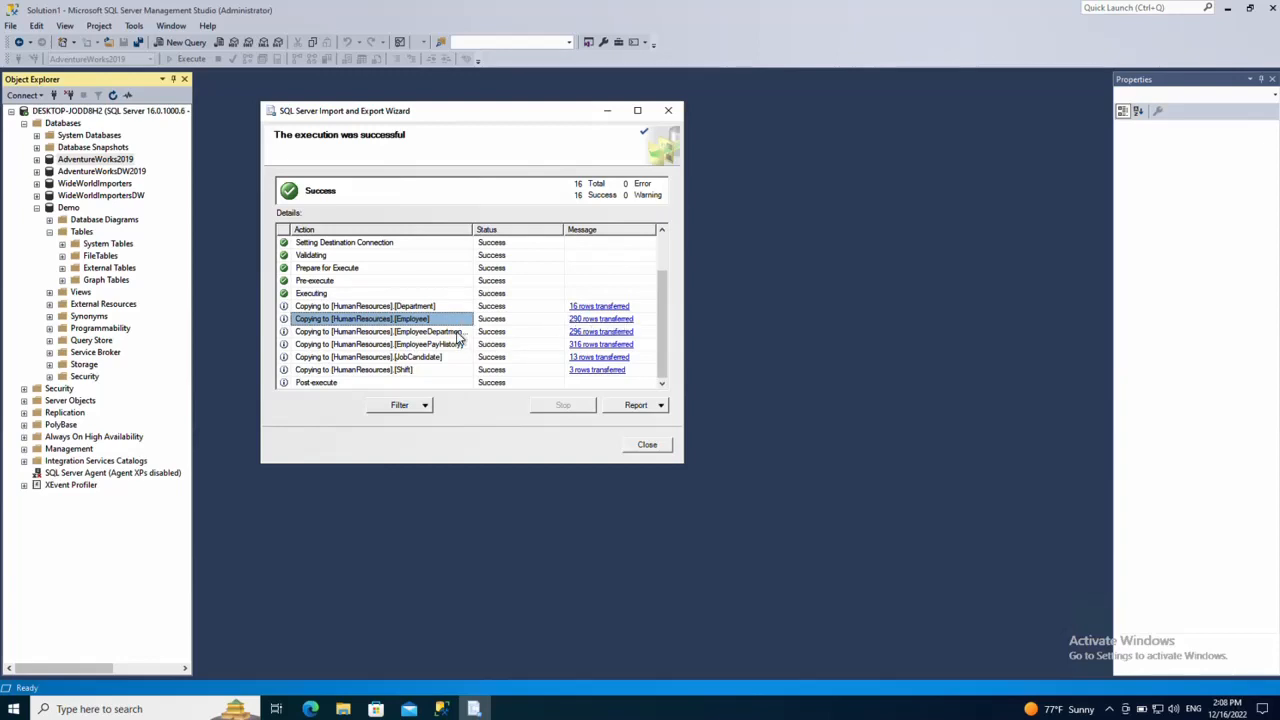
mouse_move(647, 444)
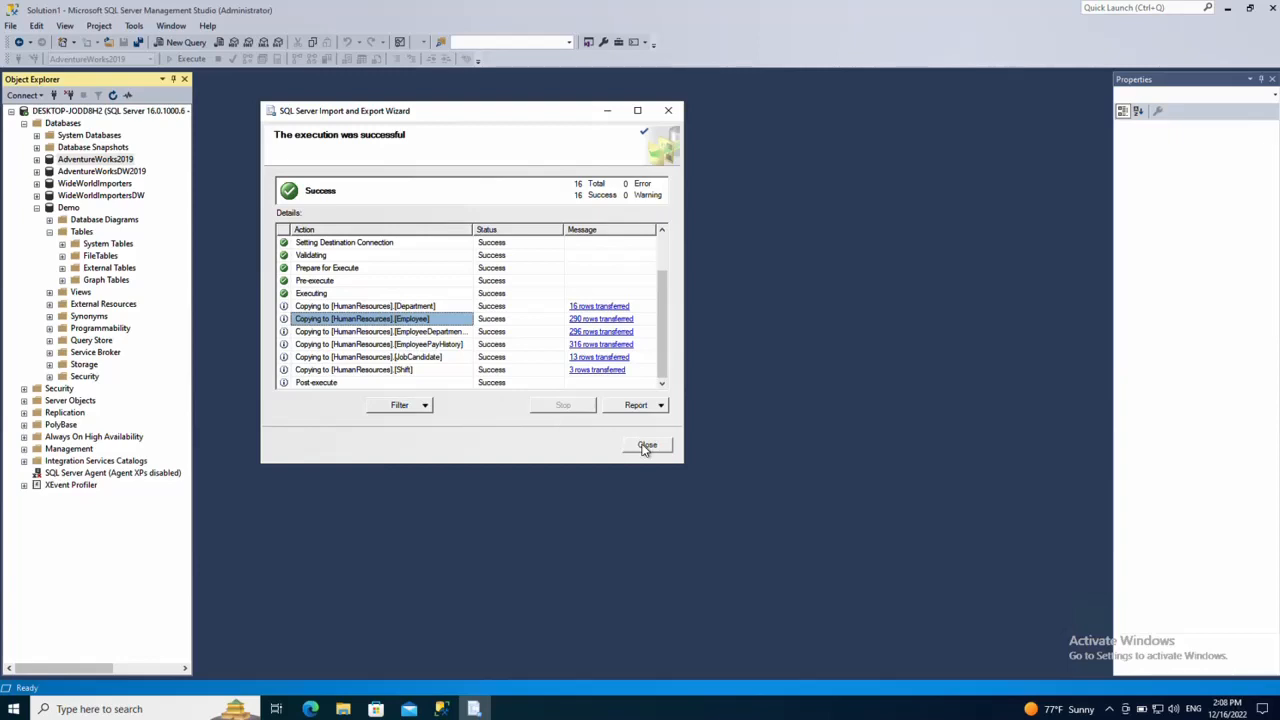
Close the wizard and refresh Demo's Tables folder to list the copied tables
left_click(647, 445)
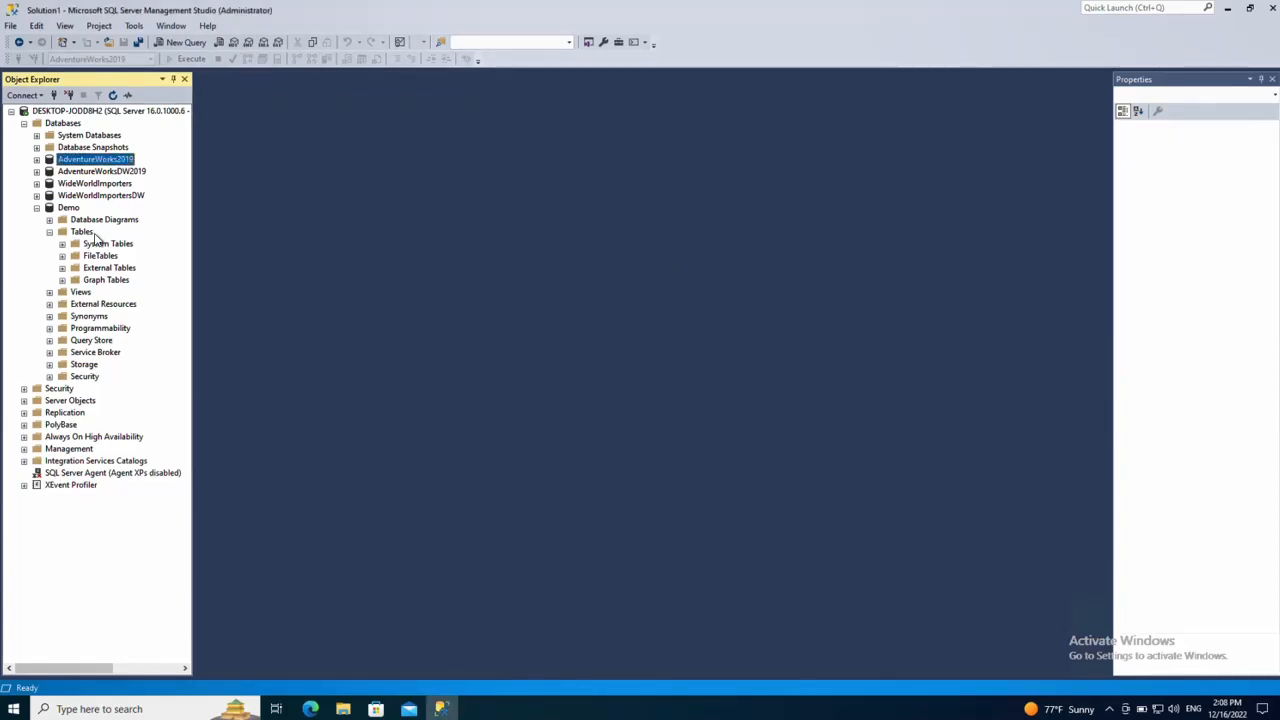
left_click(82, 231)
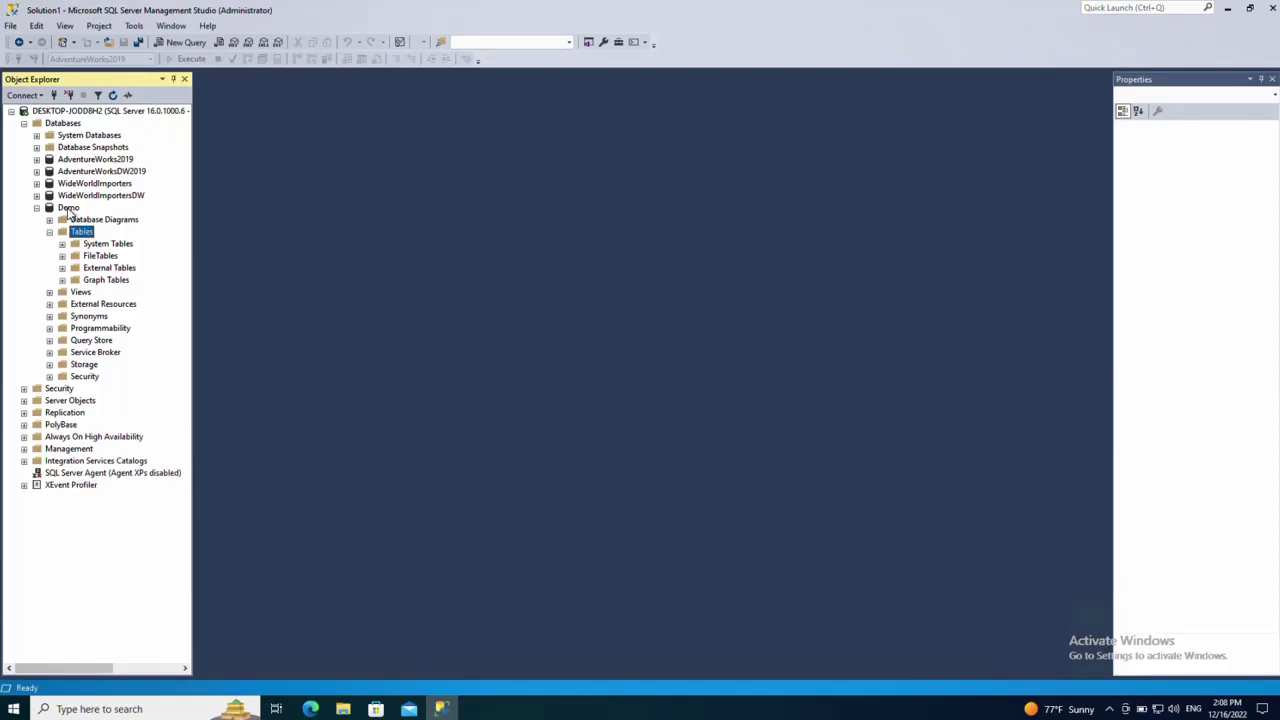
right_click(82, 231)
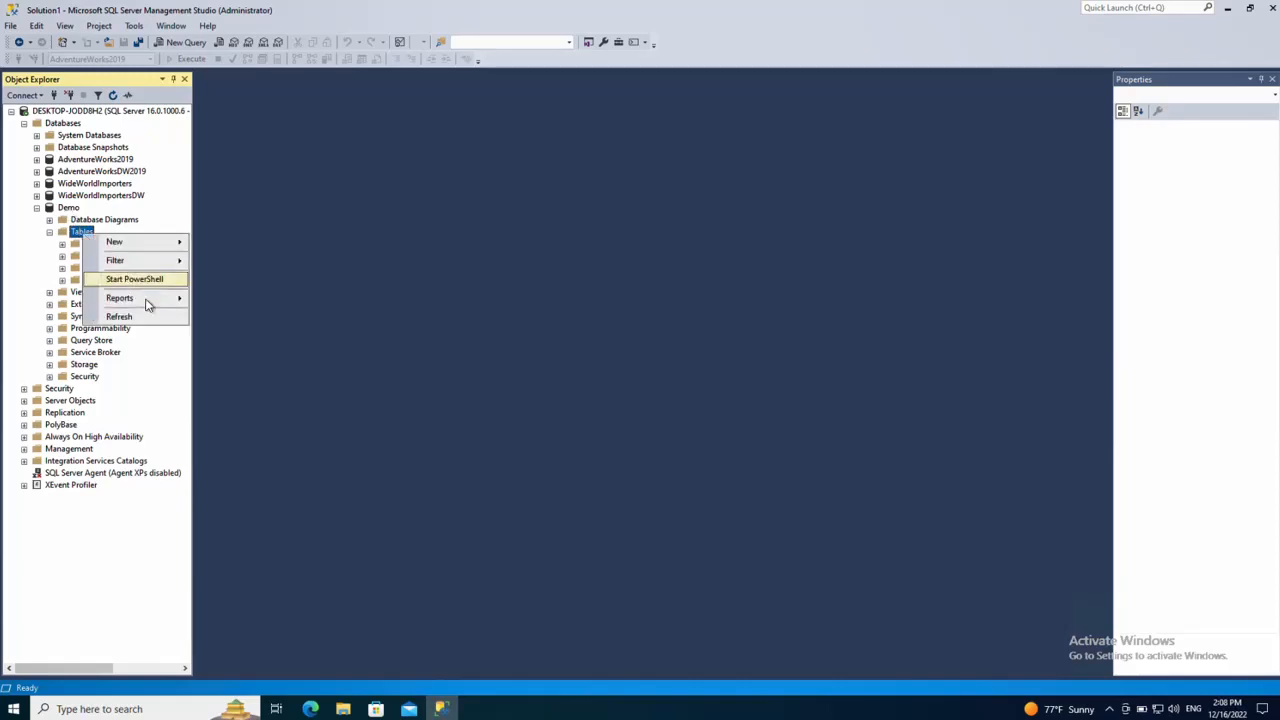
left_click(119, 316)
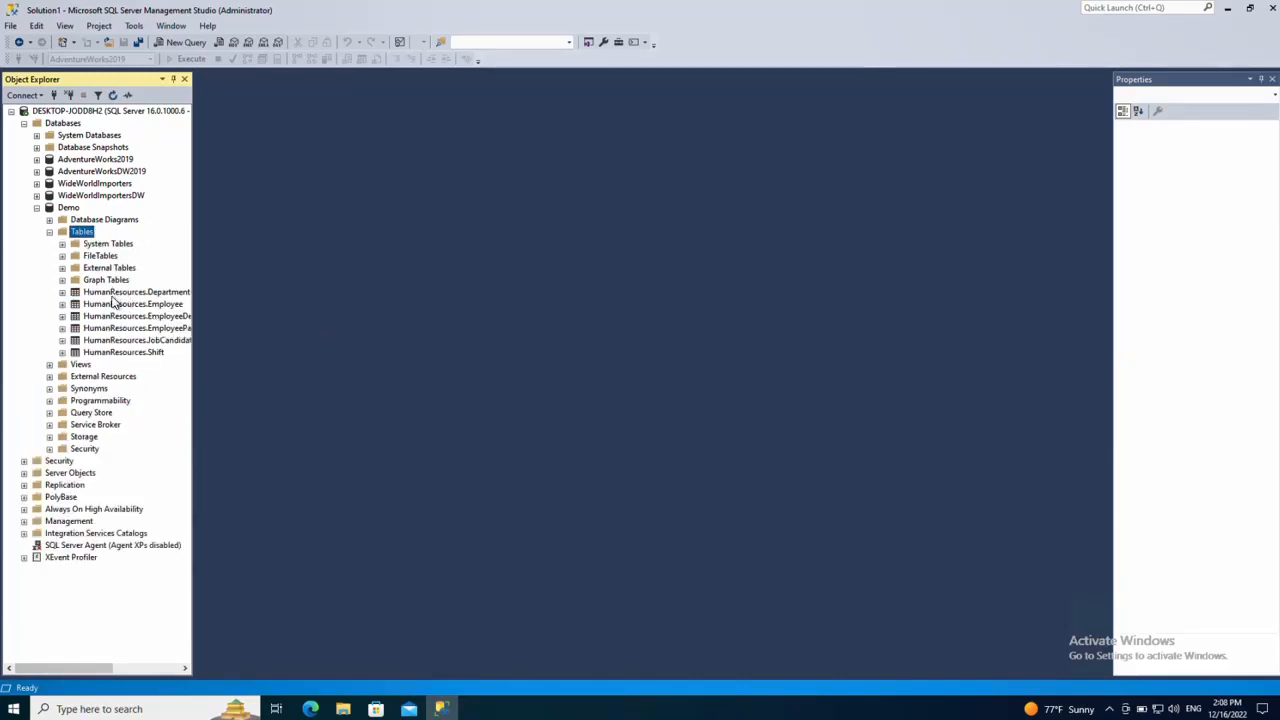
Select the HumanResources.Employee table in Demo's table list
left_click(131, 303)
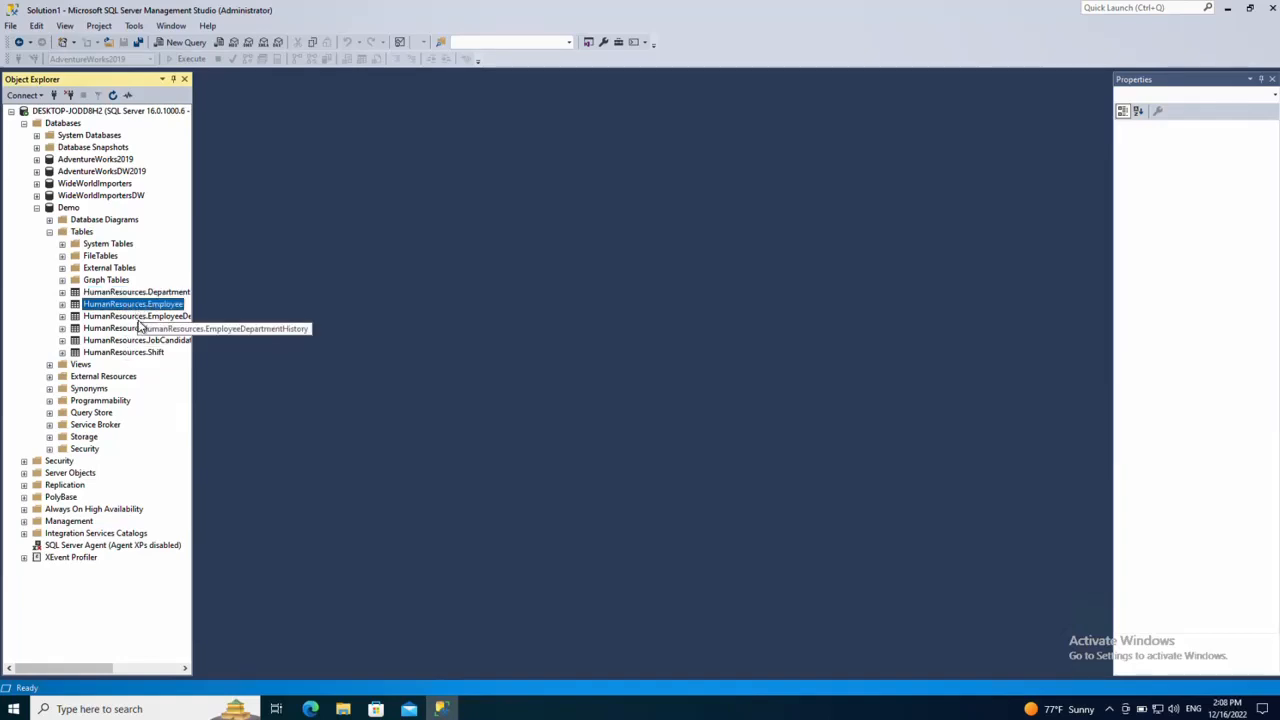
left_click(123, 352)
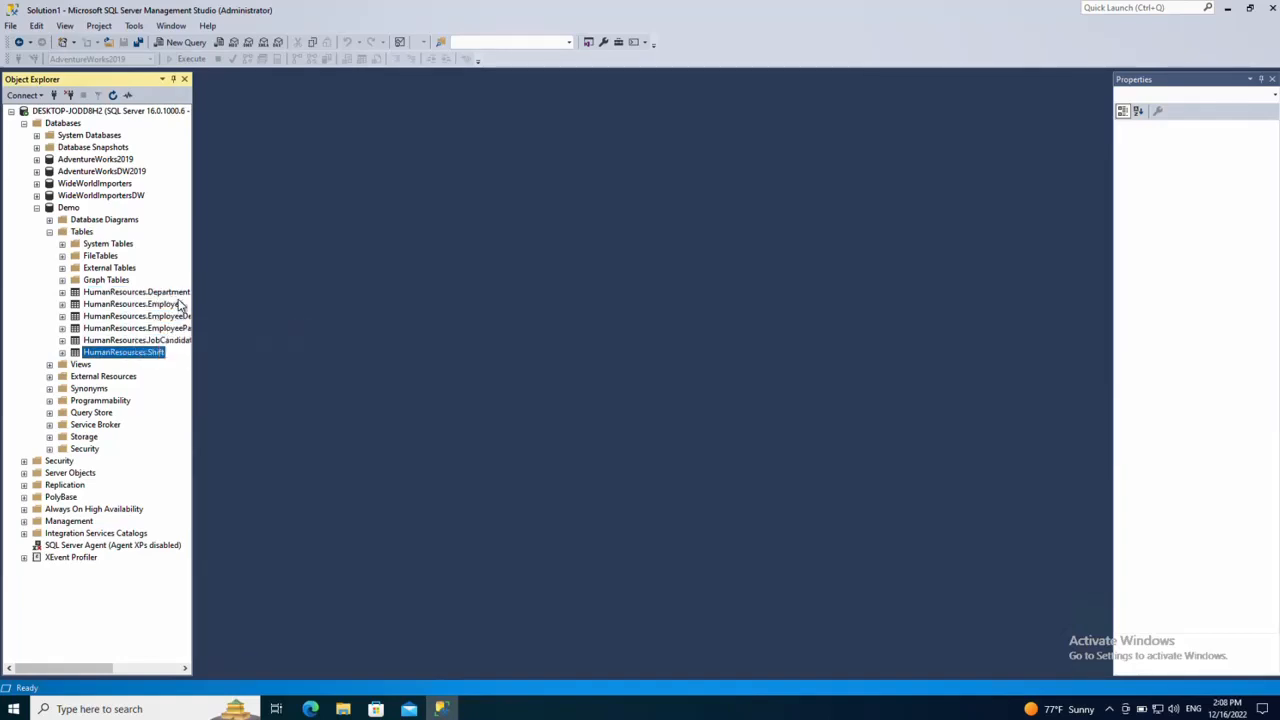
left_click(133, 303)
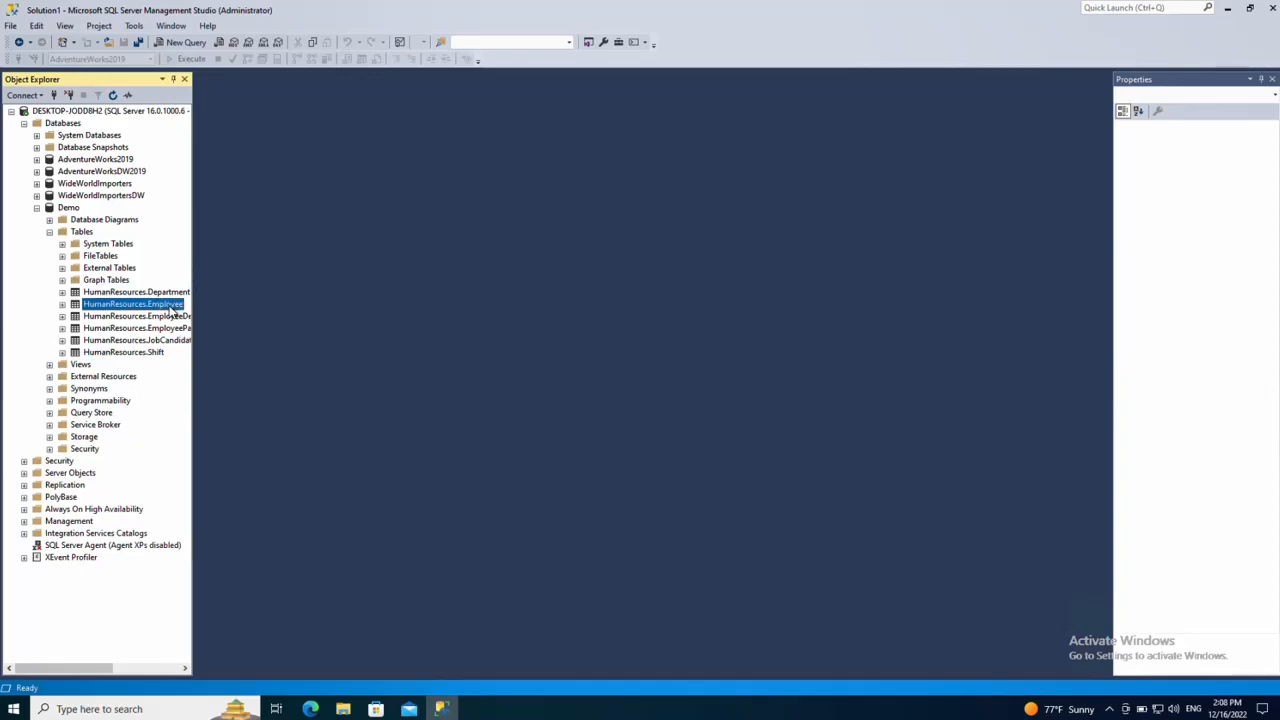
mouse_move(205, 349)
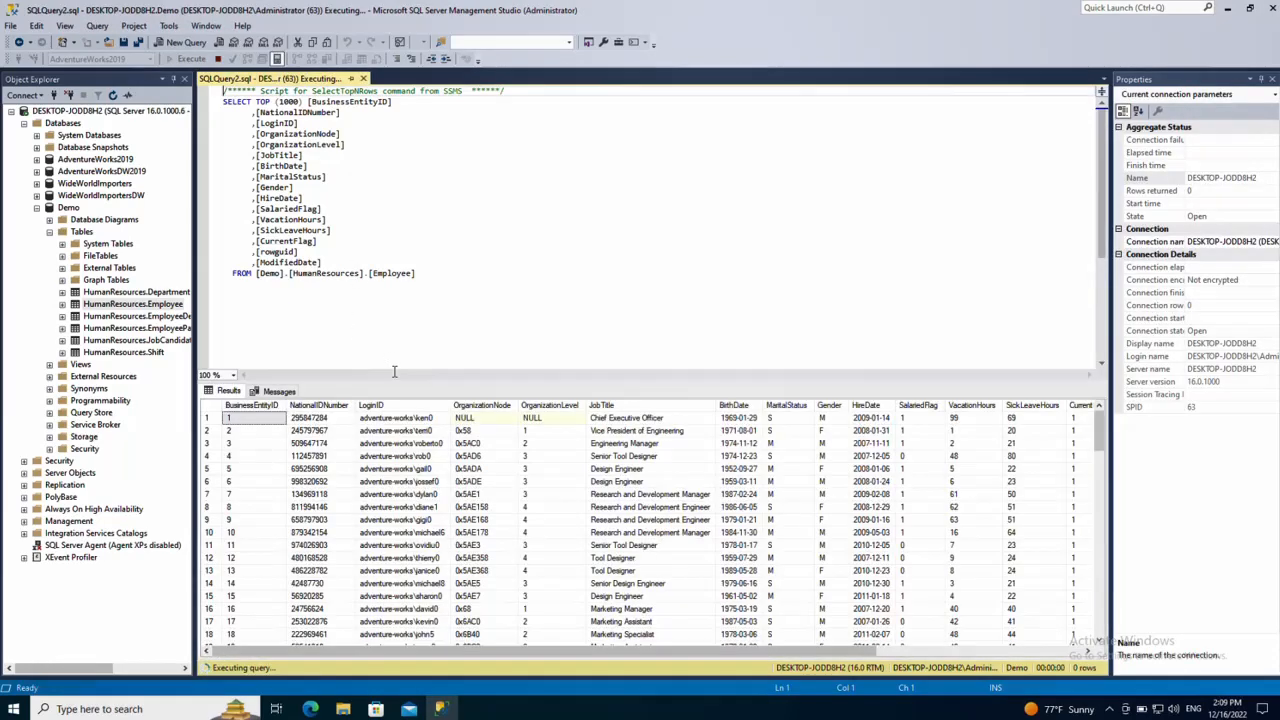
left_click(190, 58)
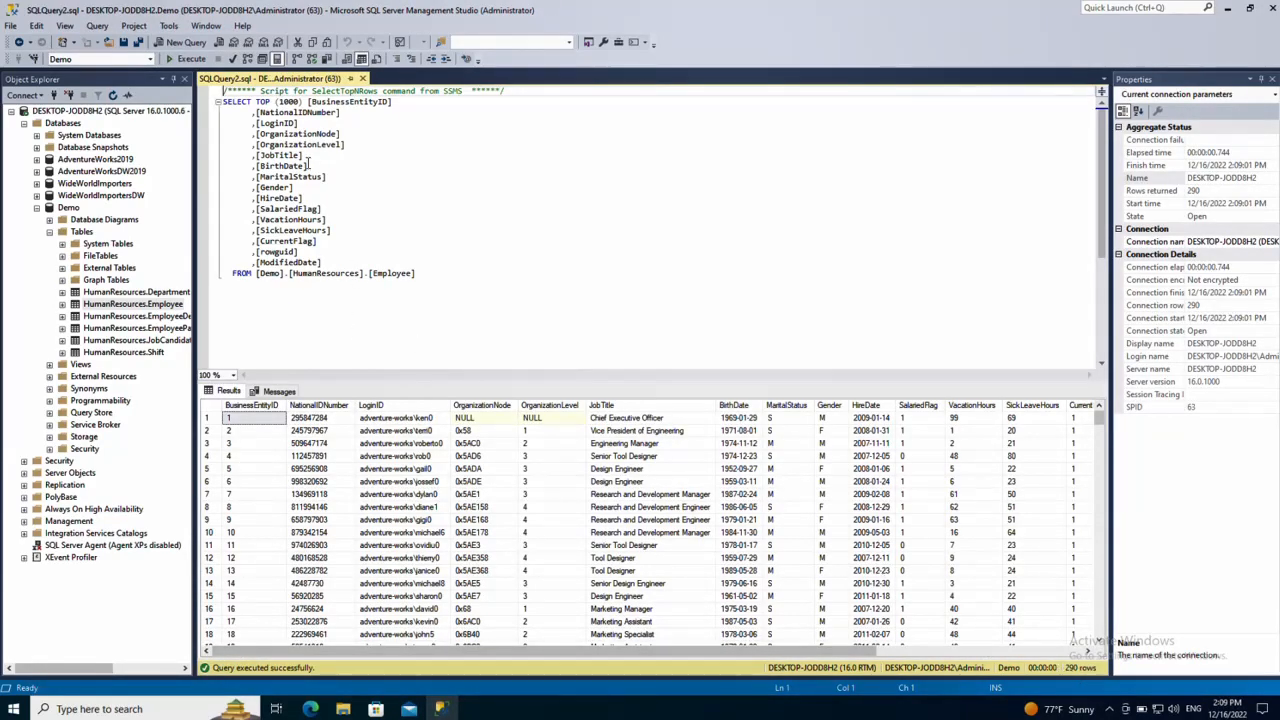
double_click(392, 273)
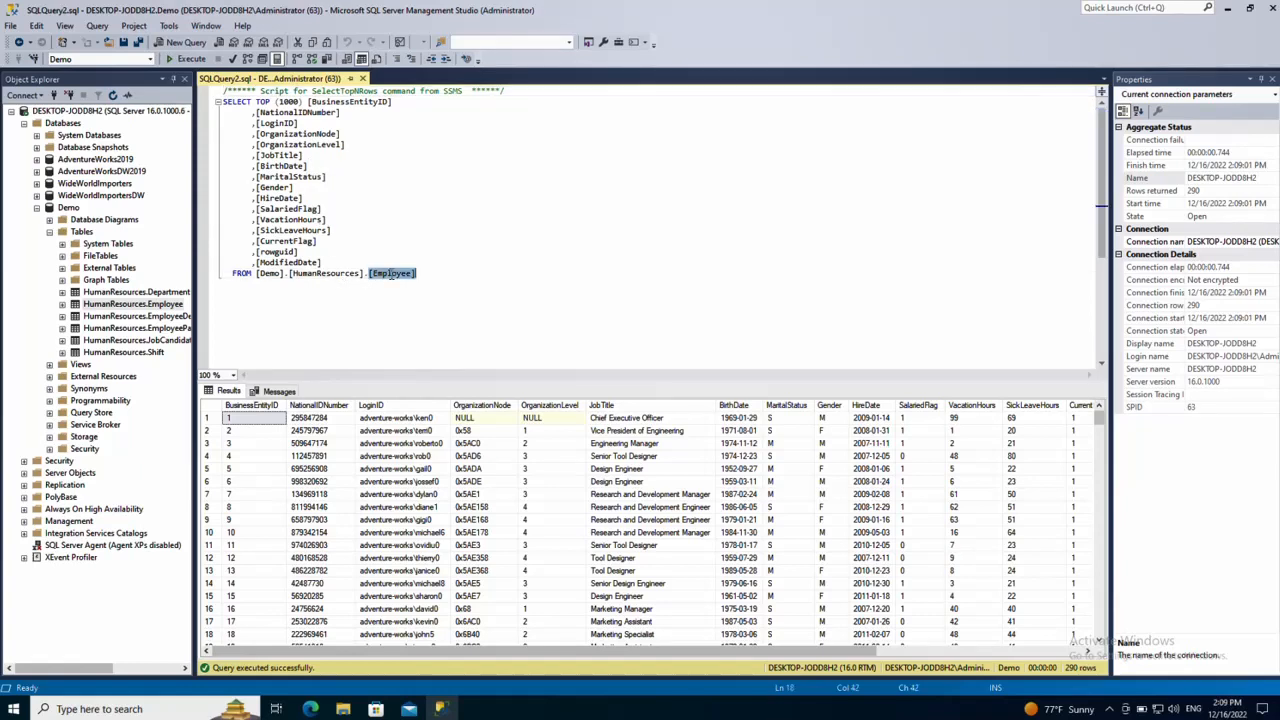